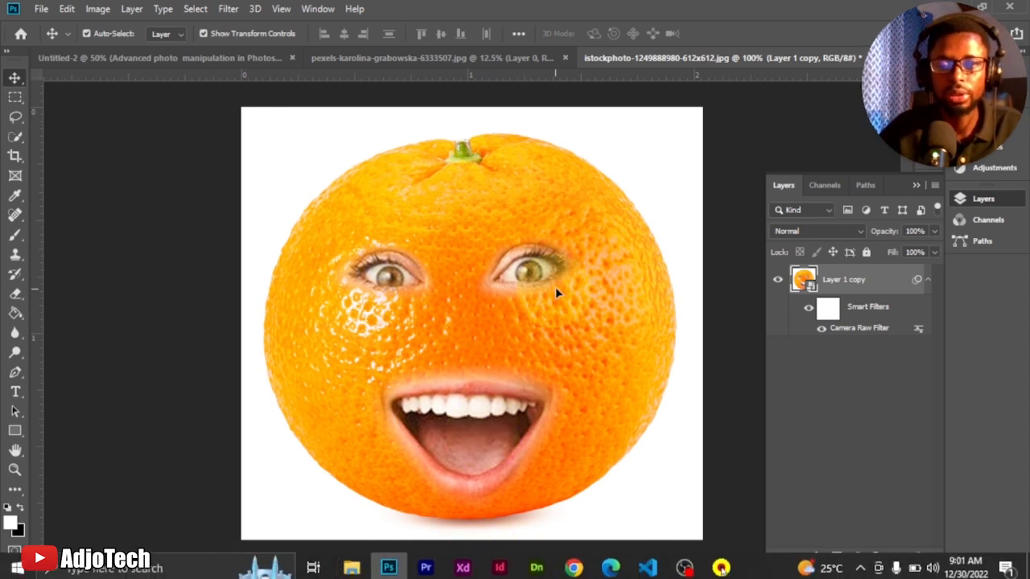
pyautogui.moveTo(351, 563)
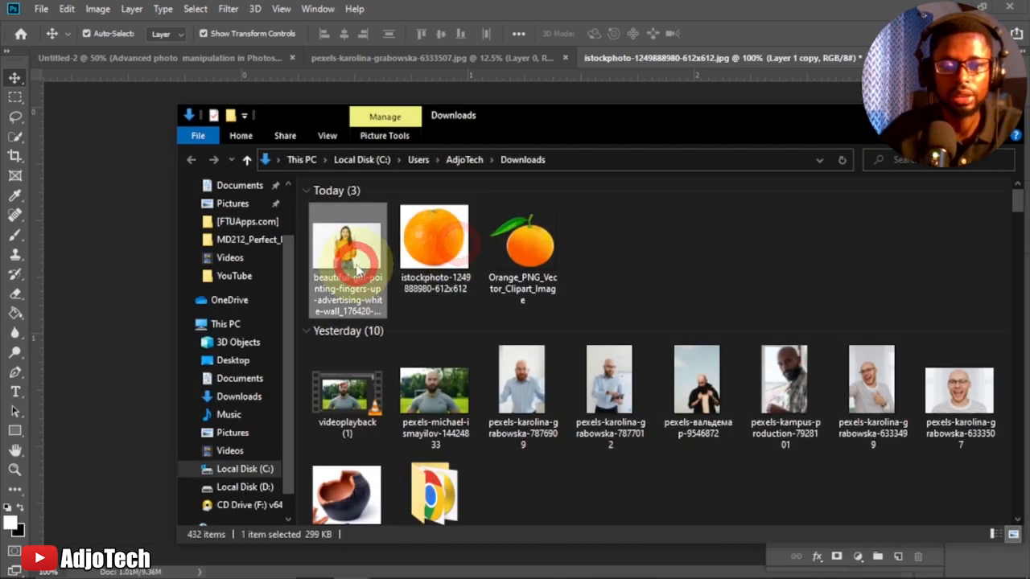
pyautogui.moveTo(348, 258)
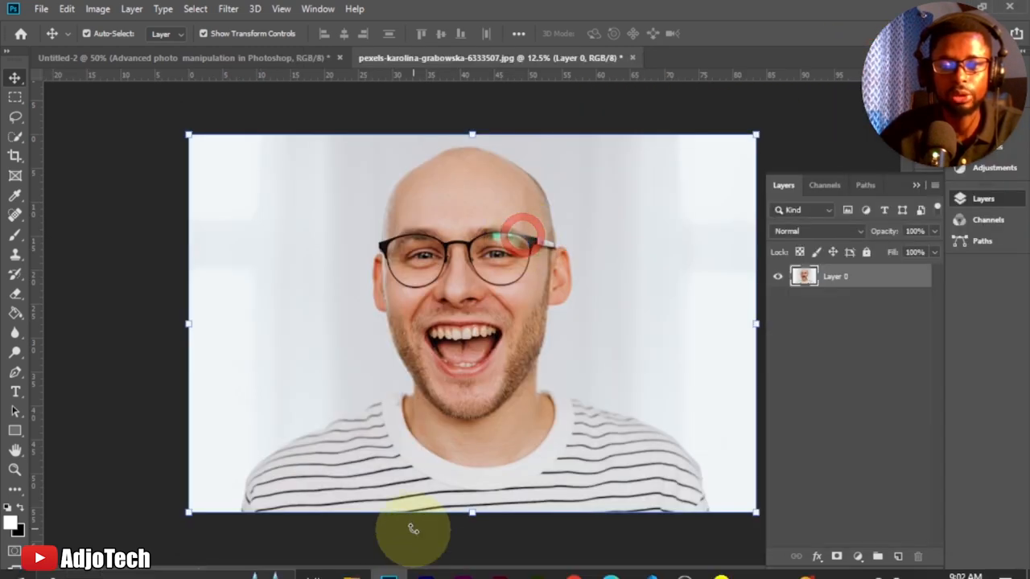
# - Open the girl and orange photos from Downloads as Photoshop documents
pyautogui.click(351, 563)
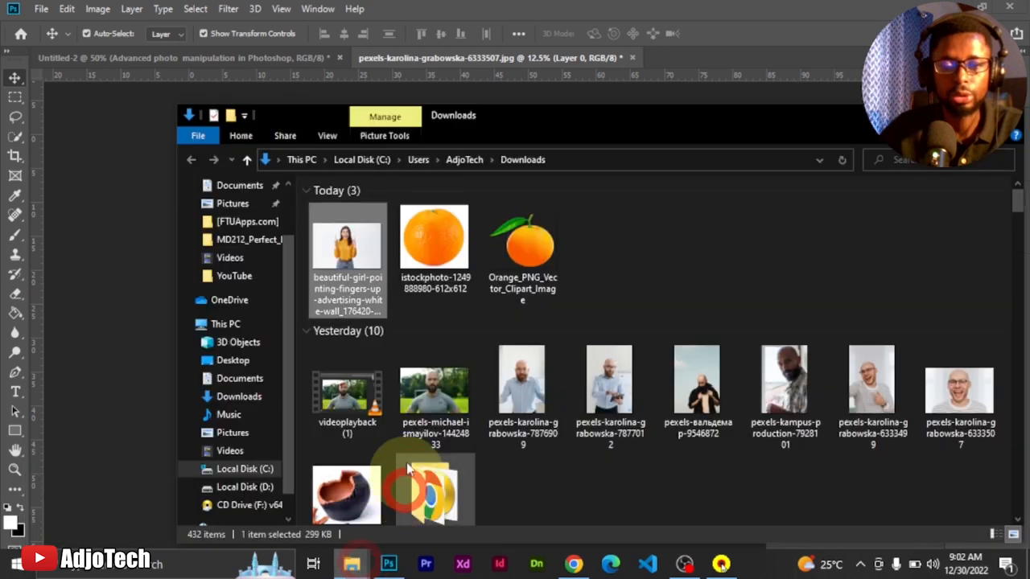
pyautogui.click(435, 239)
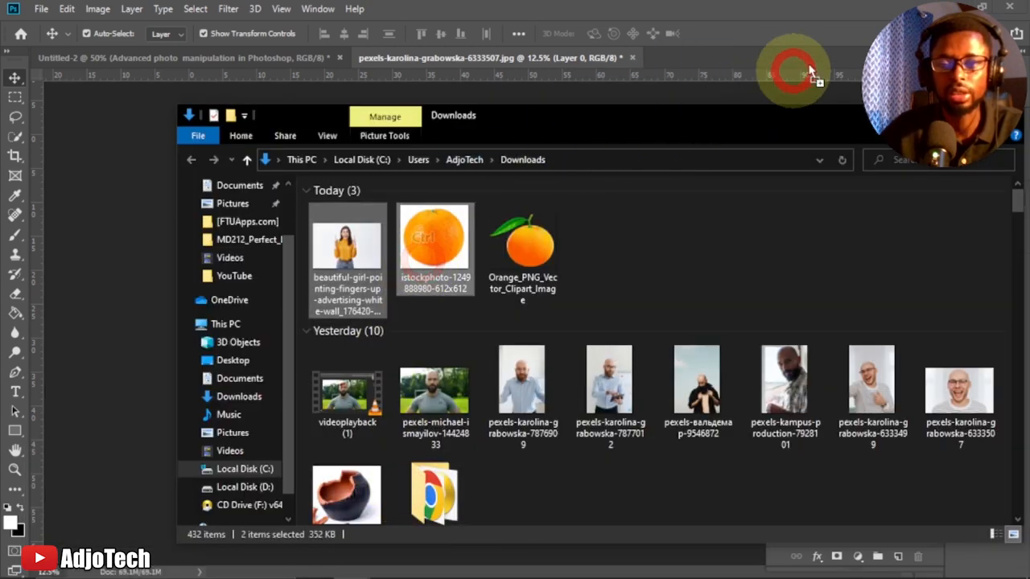
pyautogui.doubleClick(347, 241)
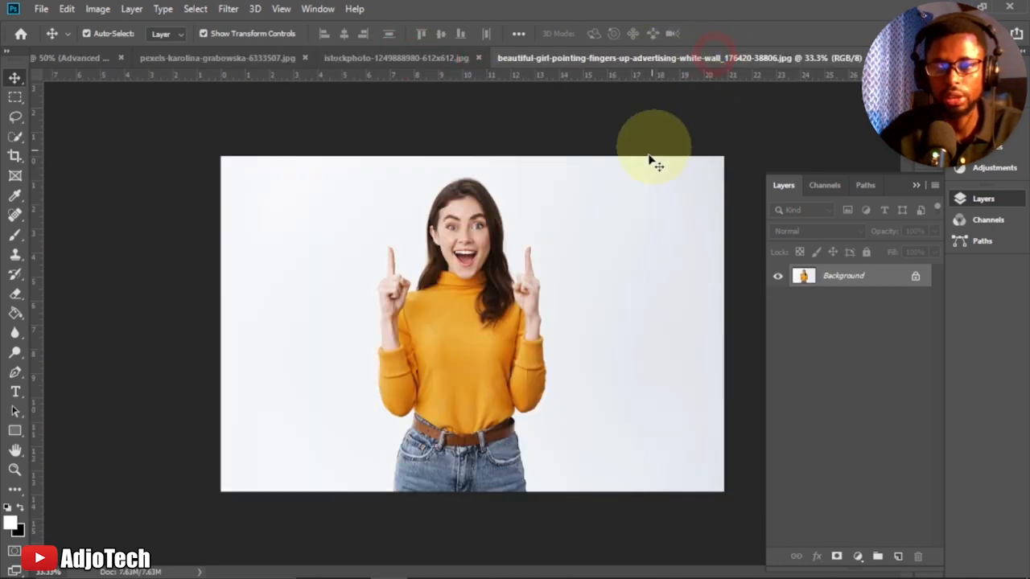
# - Create a new blank white-background document via File > New
pyautogui.click(40, 10)
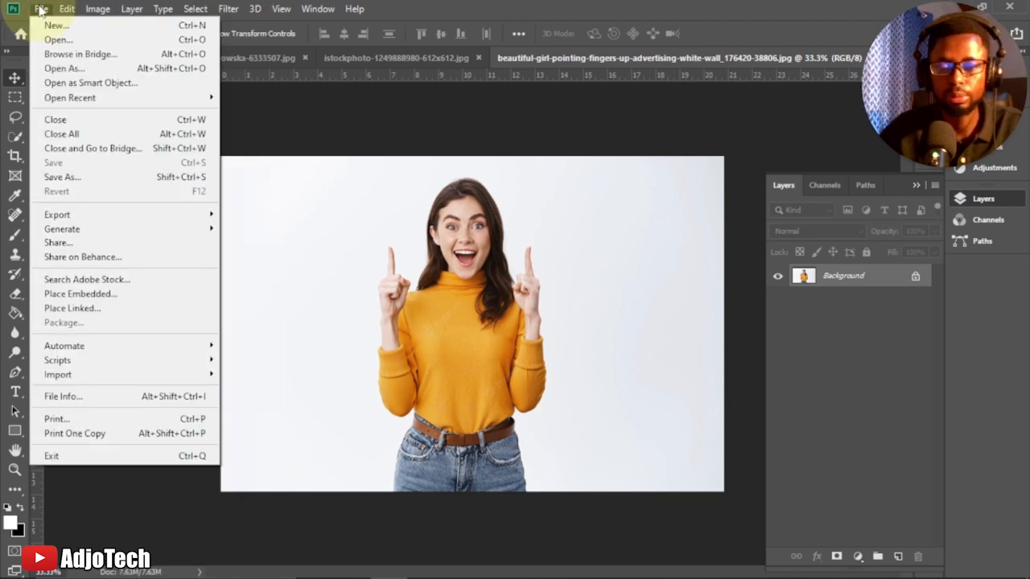
pyautogui.moveTo(54, 26)
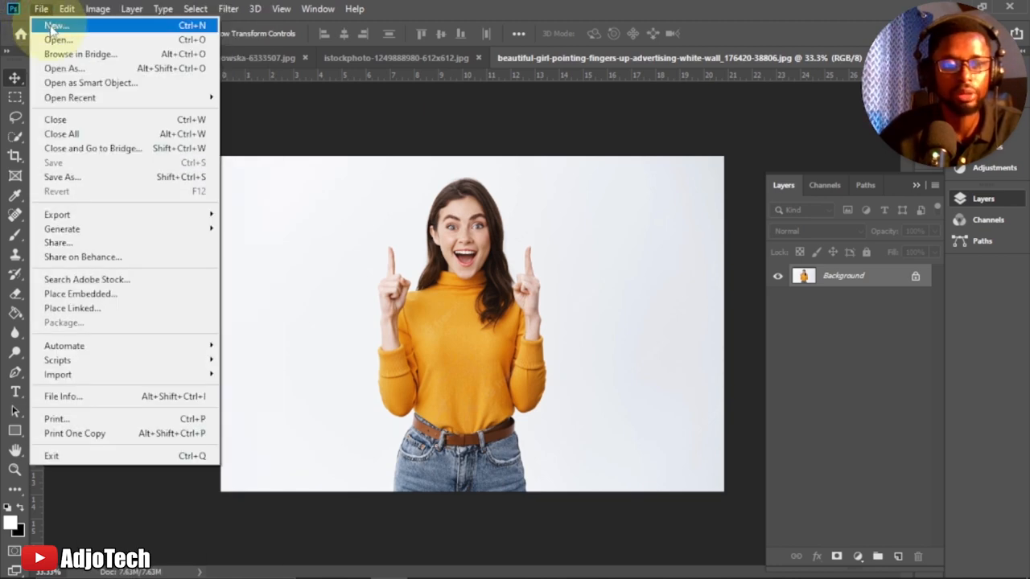
pyautogui.click(55, 26)
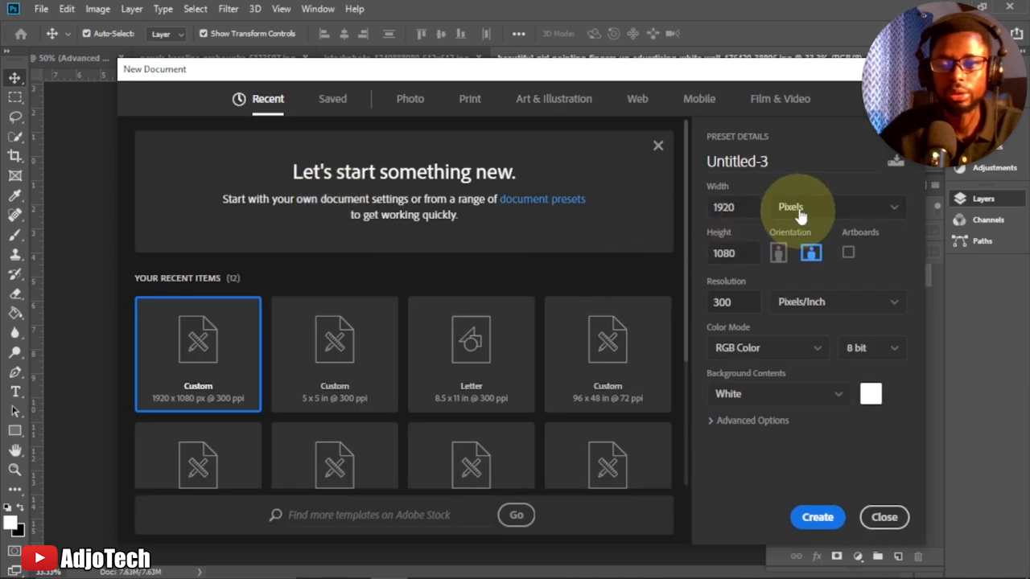
pyautogui.click(837, 206)
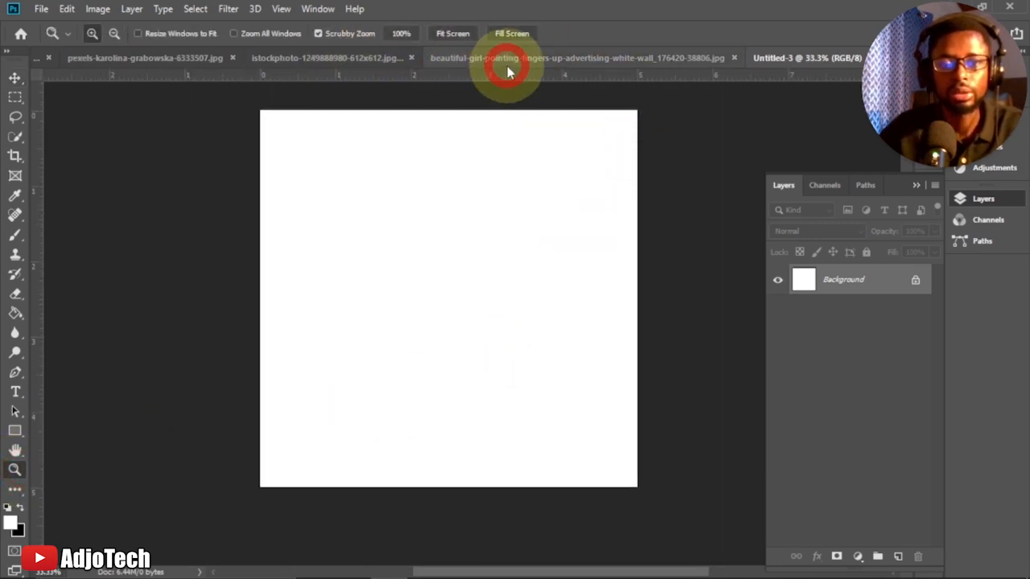
# - Quick-select the orange, copy it into Untitled-3 and enlarge it to fill the canvas
pyautogui.click(325, 58)
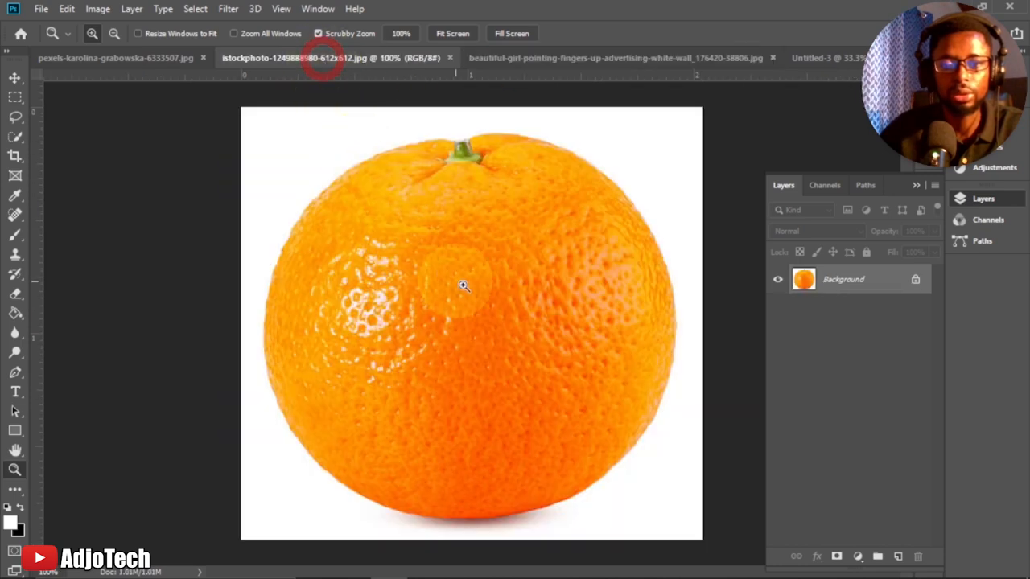
pyautogui.moveTo(524, 293)
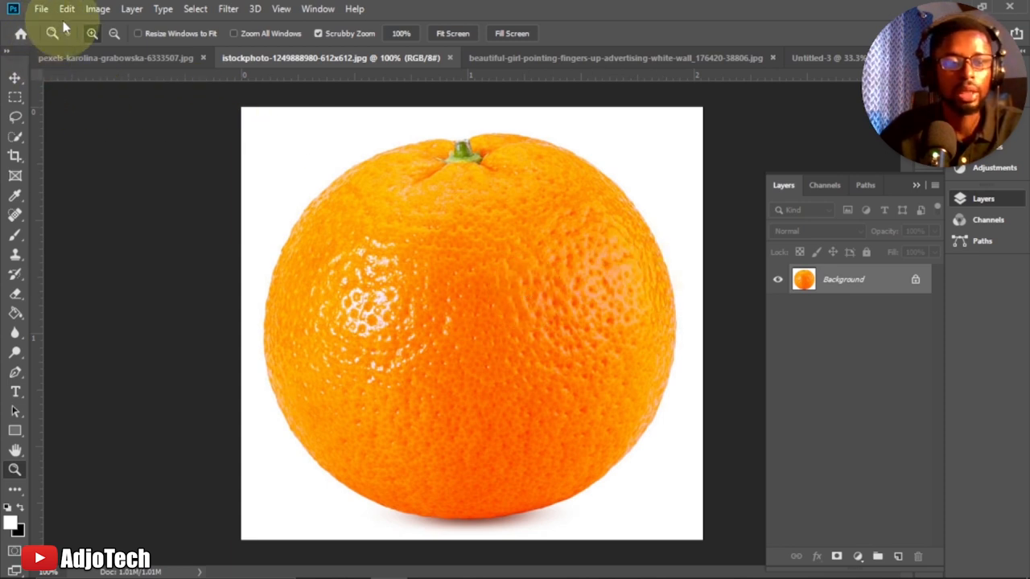
pyautogui.click(16, 137)
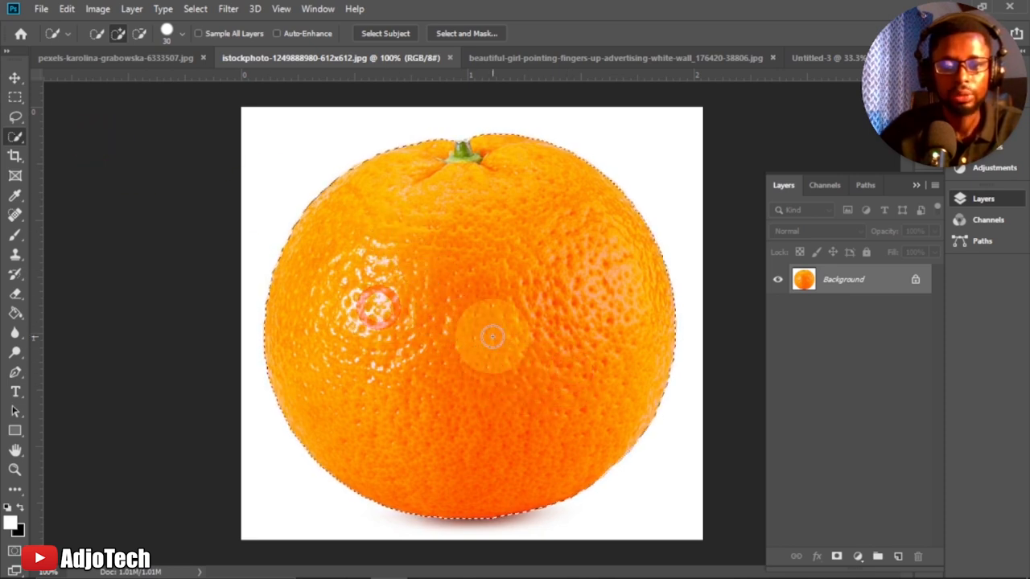
pyautogui.click(14, 77)
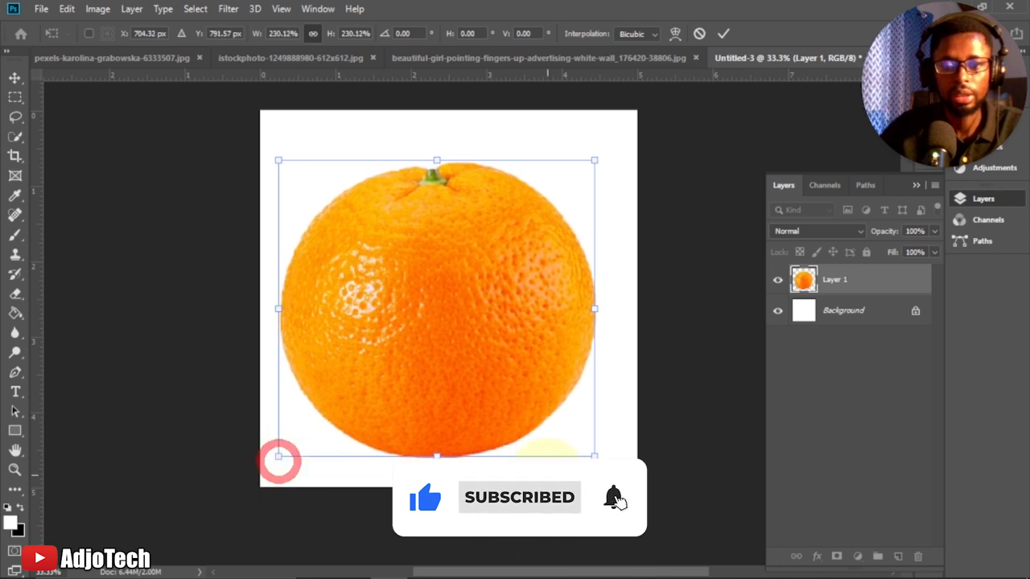
pyautogui.moveTo(595, 454); pyautogui.dragTo(609, 470)
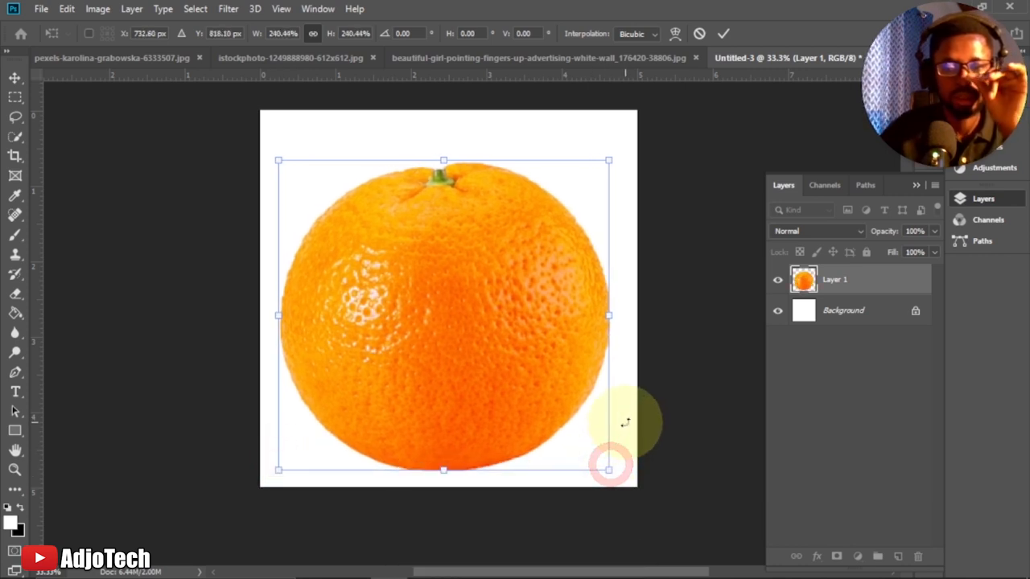
pyautogui.click(723, 34)
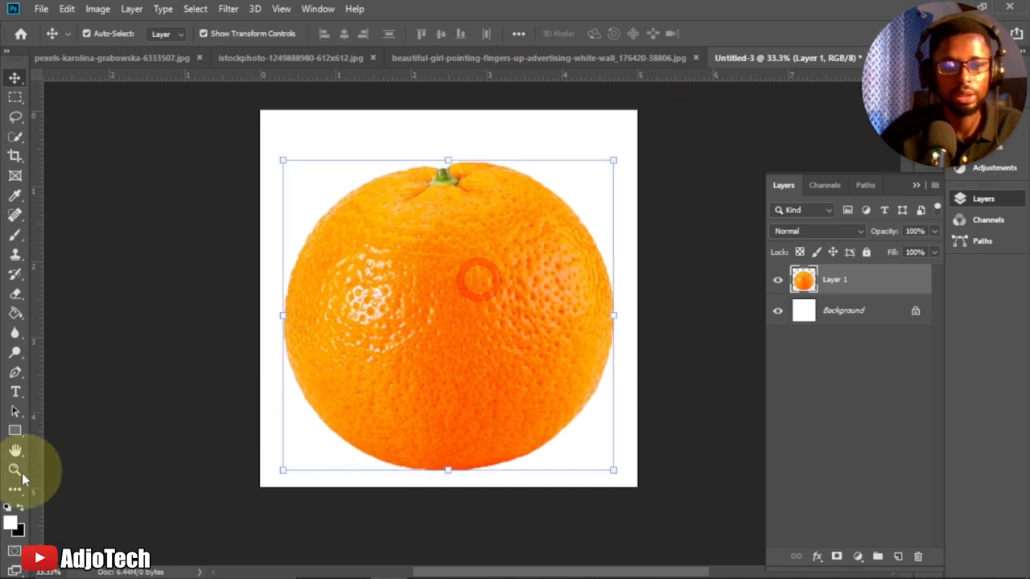
pyautogui.click(14, 469)
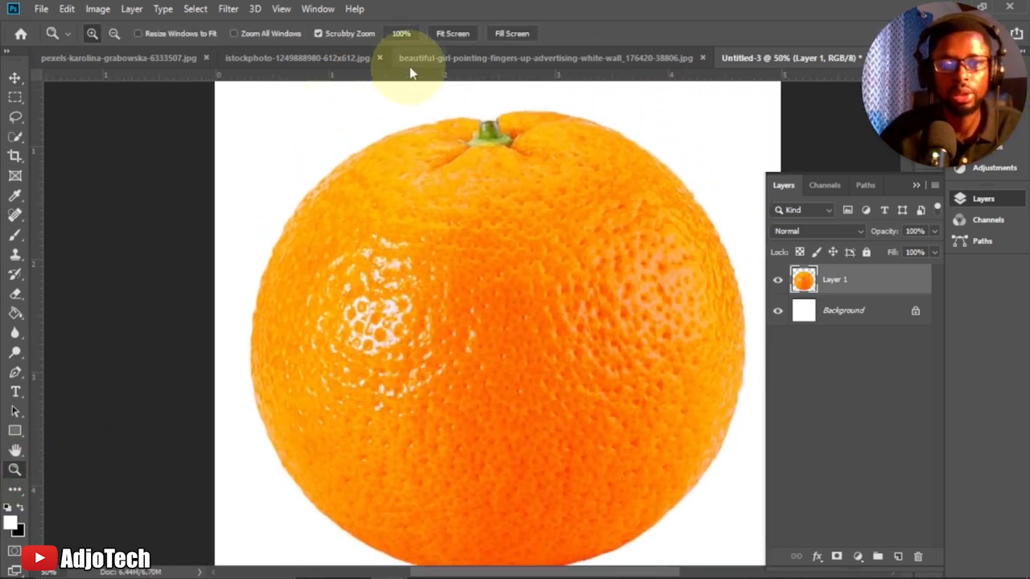
# - Crop the woman's photo to her face and unlock its background as Layer 0
pyautogui.click(544, 58)
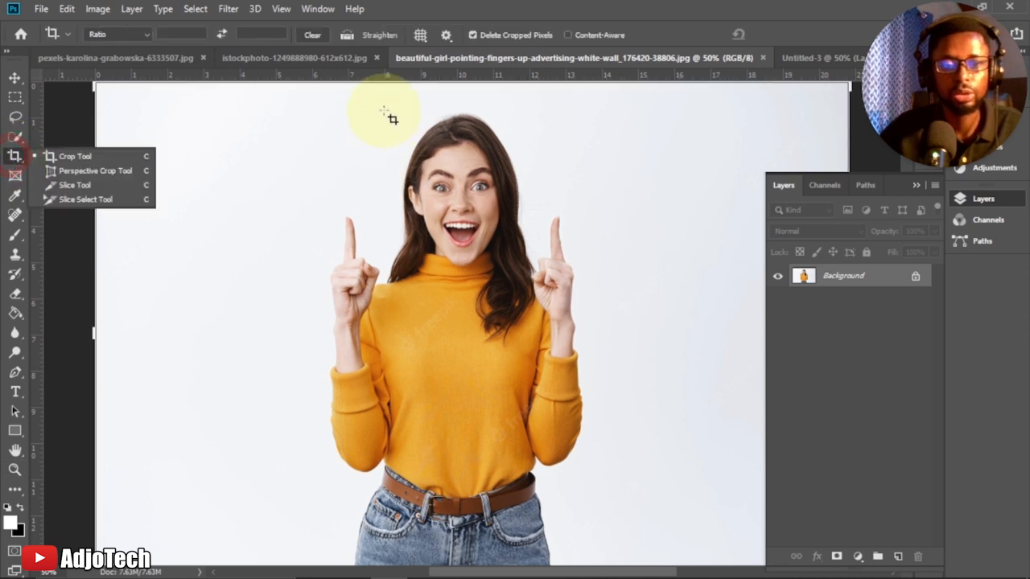
pyautogui.moveTo(386, 121); pyautogui.dragTo(532, 271)
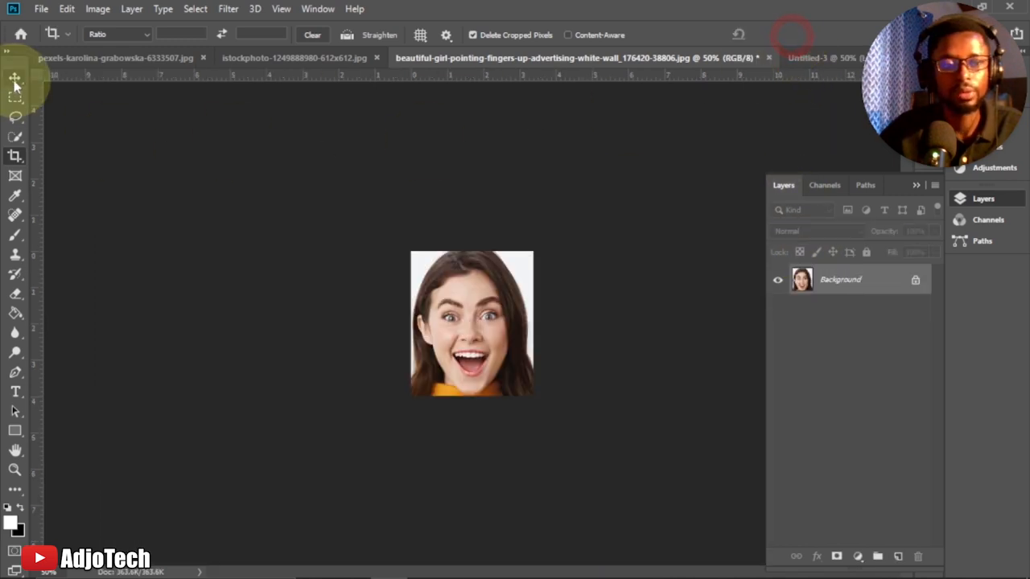
pyautogui.click(15, 77)
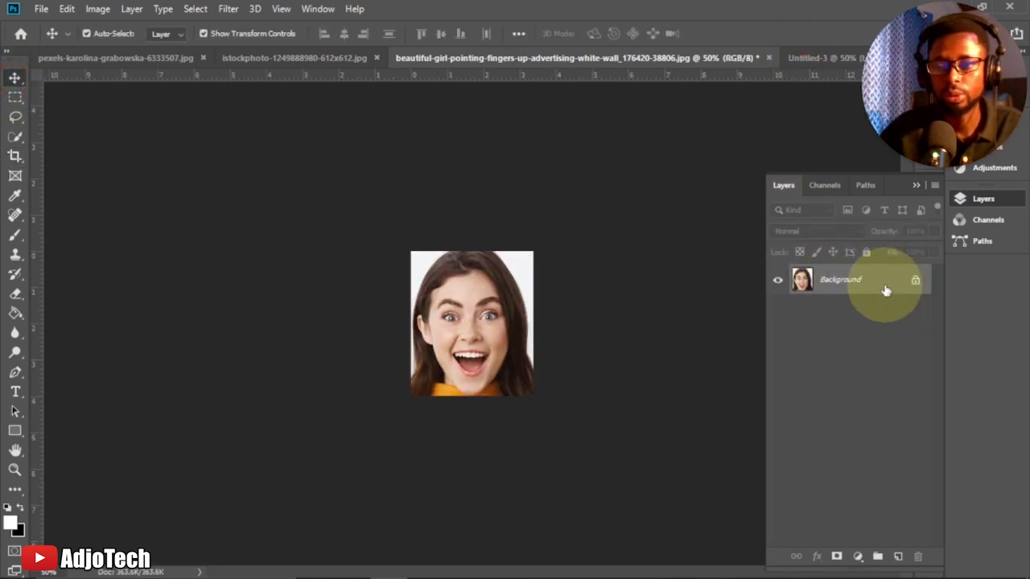
pyautogui.doubleClick(840, 280)
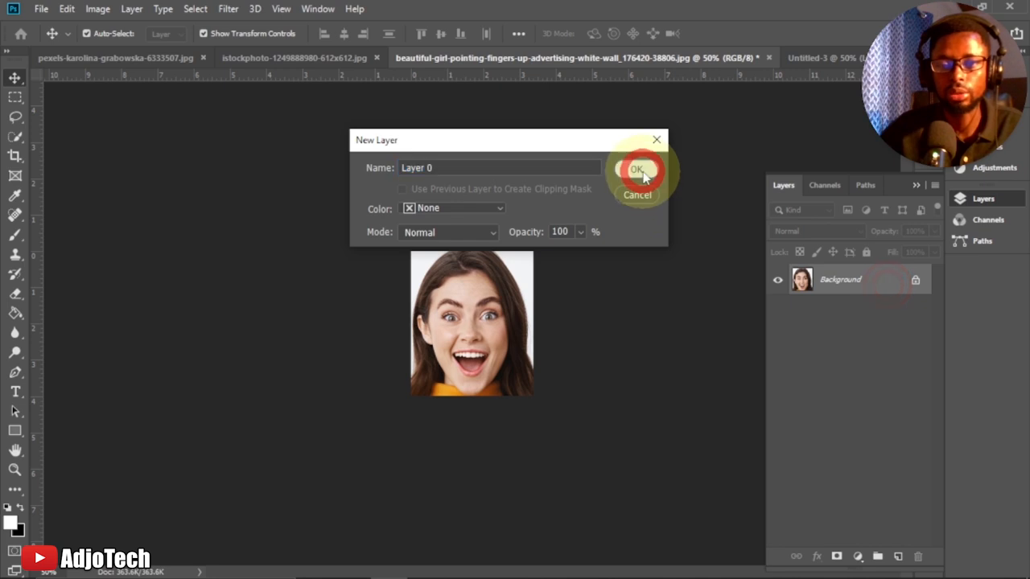
pyautogui.click(637, 169)
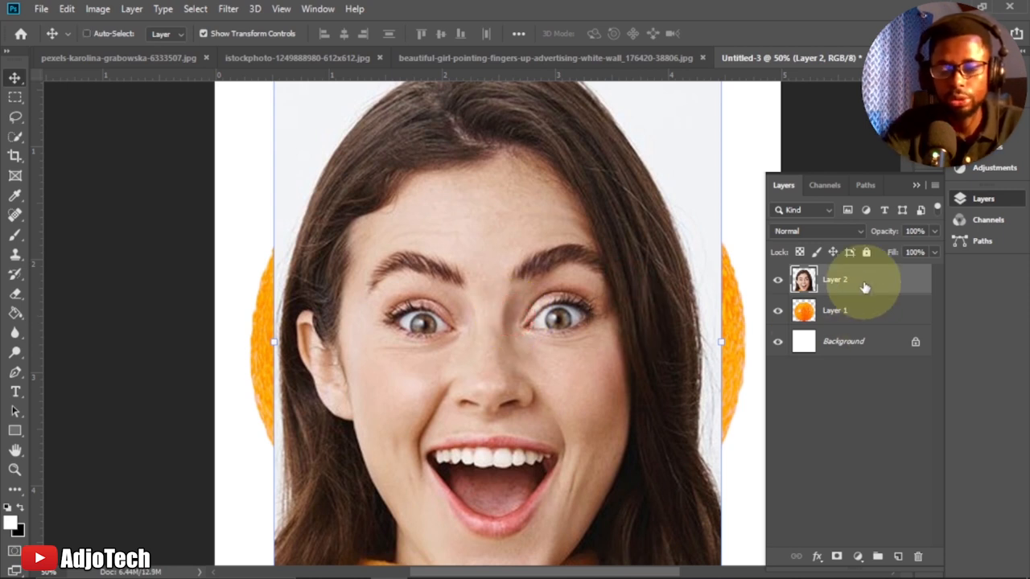
# - Duplicate the face layer, hide the original and lower the copy to 64% opacity
pyautogui.press('ctrl+j')
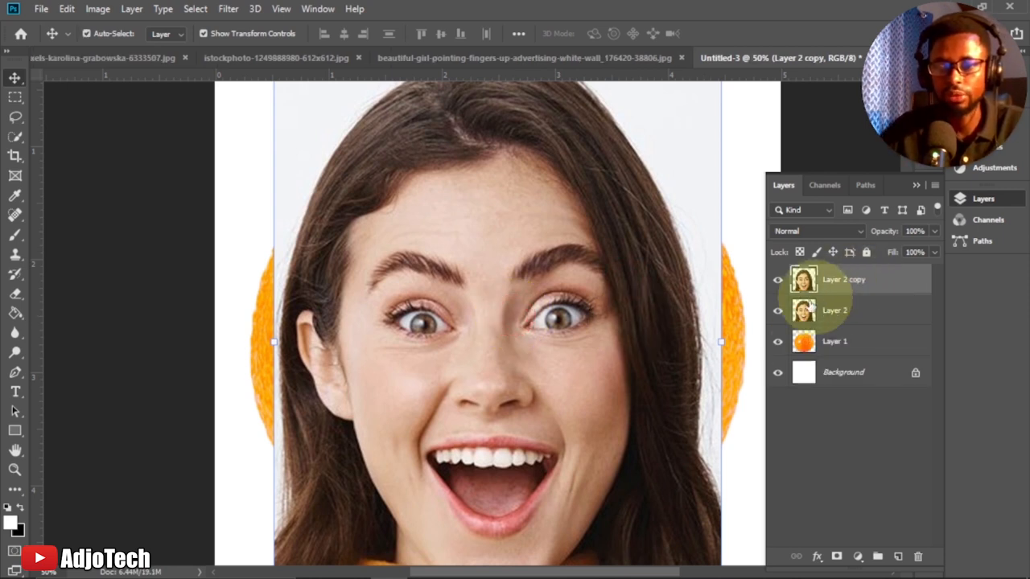
pyautogui.click(778, 309)
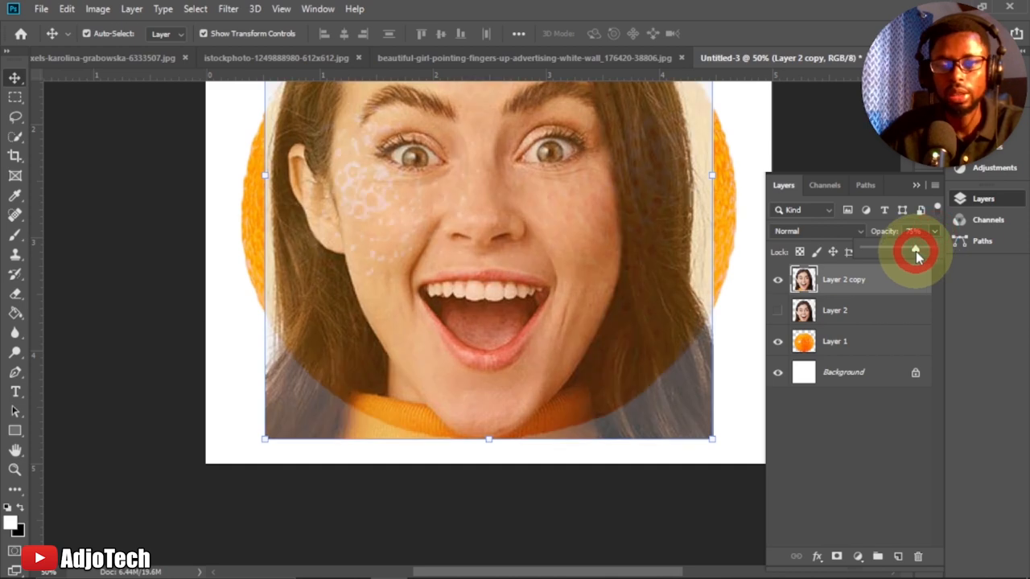
pyautogui.moveTo(914, 249); pyautogui.dragTo(907, 249)
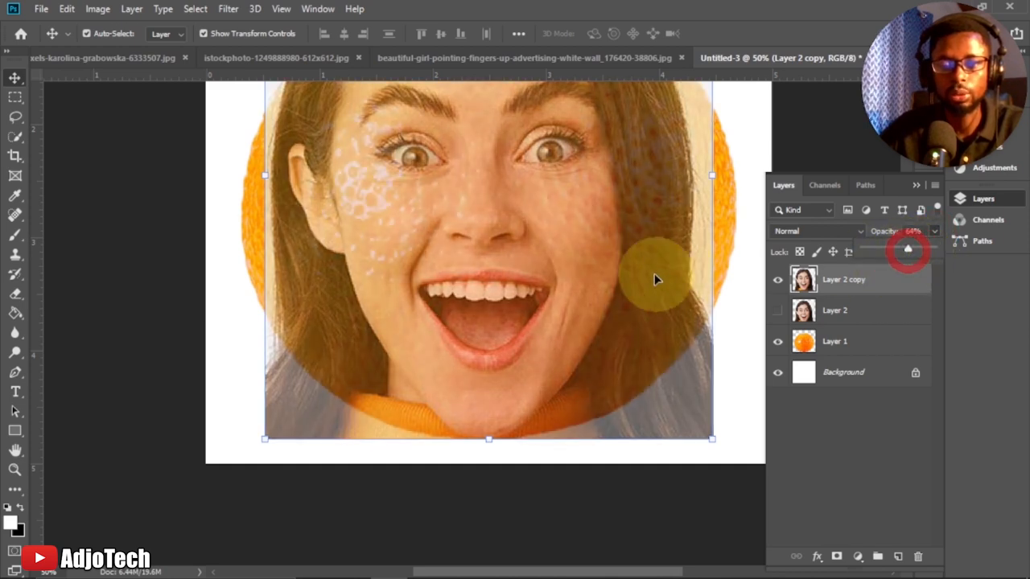
# - Position the semi-transparent face so her mouth sits over the orange
pyautogui.moveTo(656, 280); pyautogui.dragTo(482, 322)
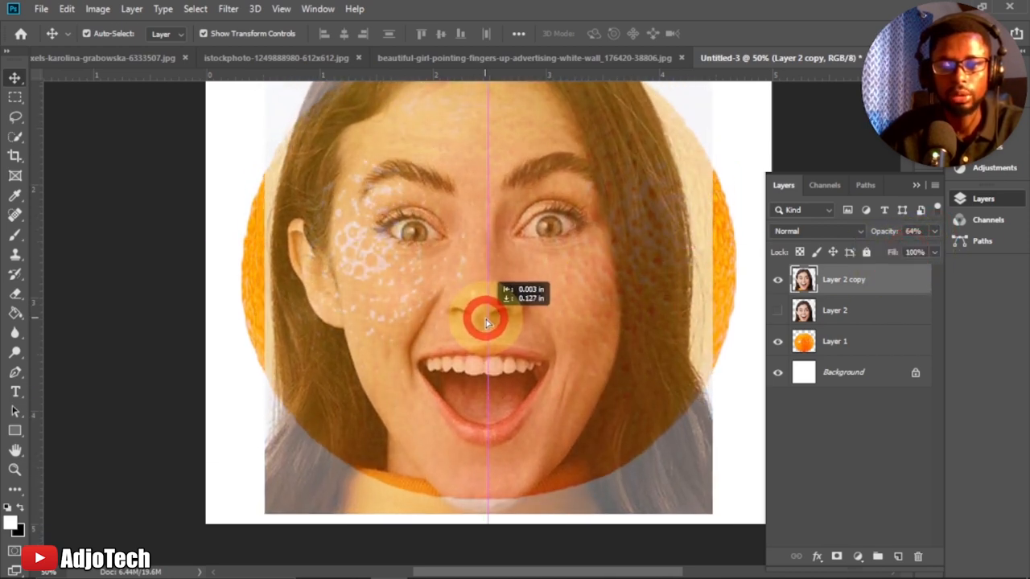
pyautogui.moveTo(486, 319); pyautogui.dragTo(611, 125)
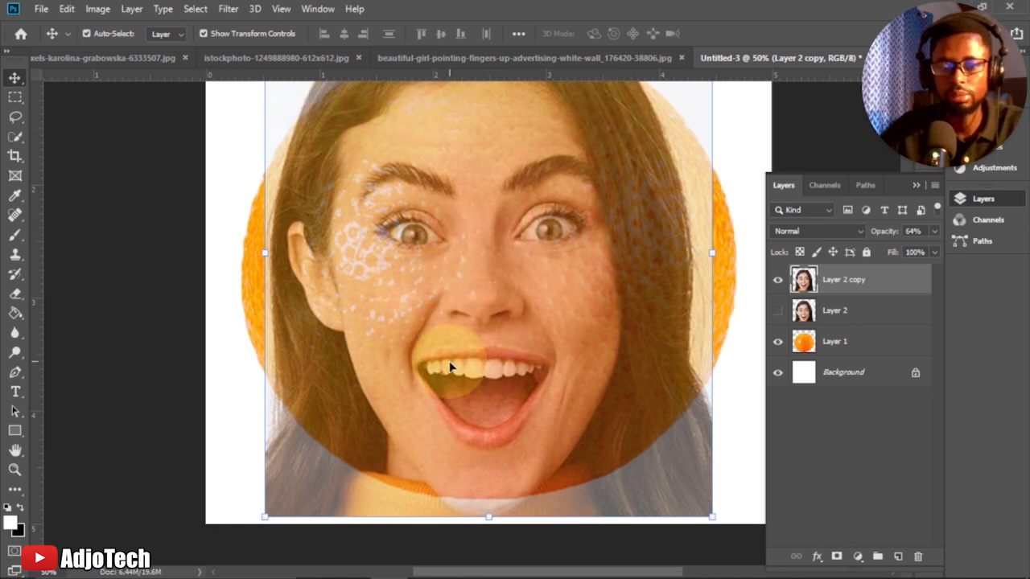
pyautogui.moveTo(451, 368); pyautogui.dragTo(528, 393)
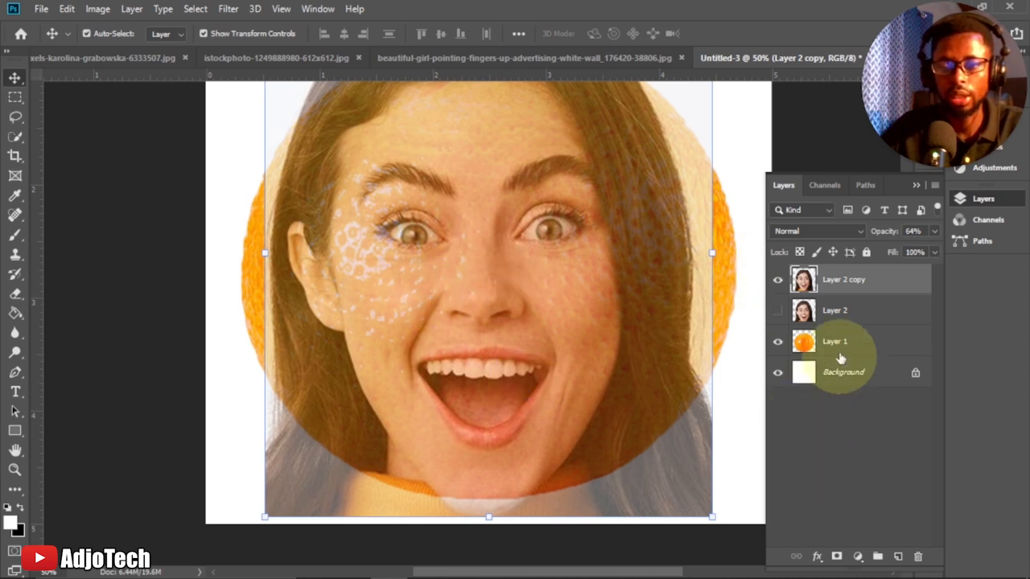
# - Mask the face copy with a large soft black brush, hiding the forehead, eyes and cheeks
pyautogui.click(844, 280)
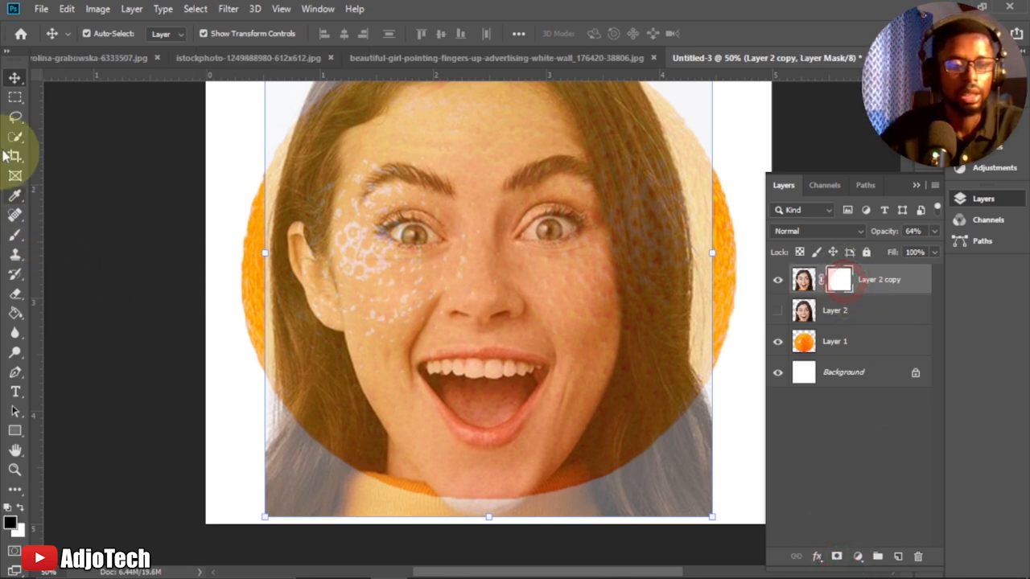
pyautogui.click(16, 235)
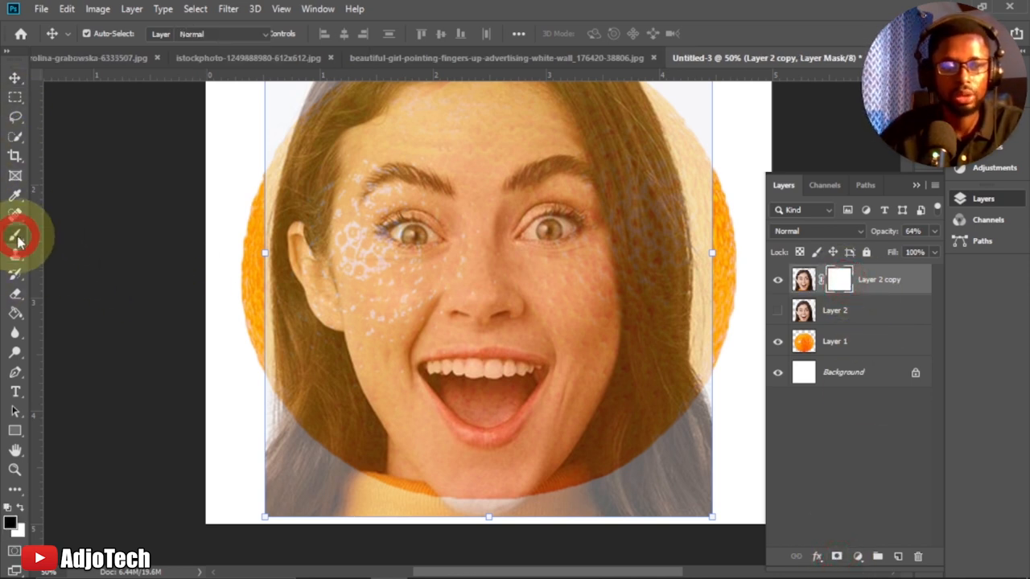
pyautogui.click(15, 235)
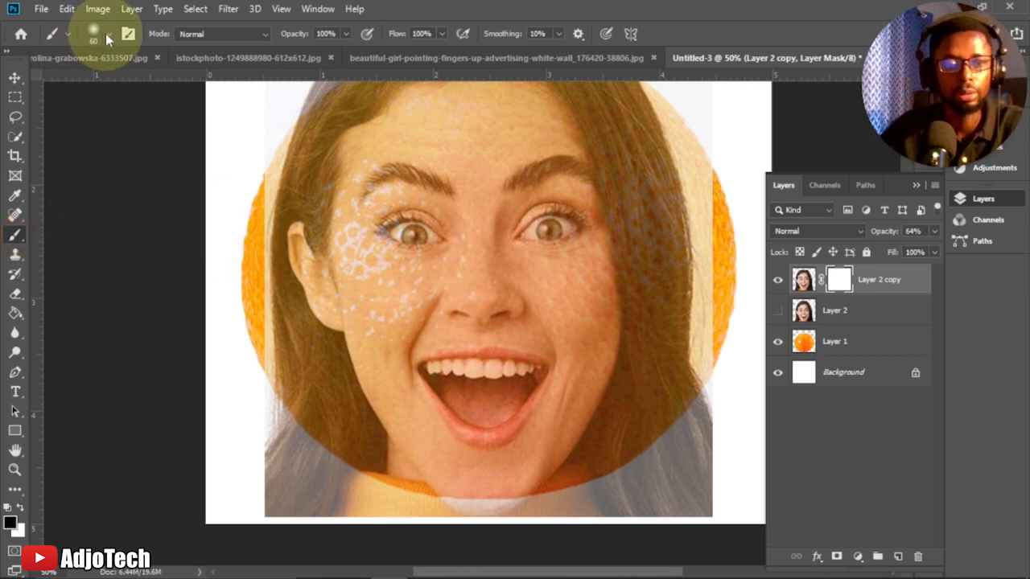
pyautogui.click(67, 33)
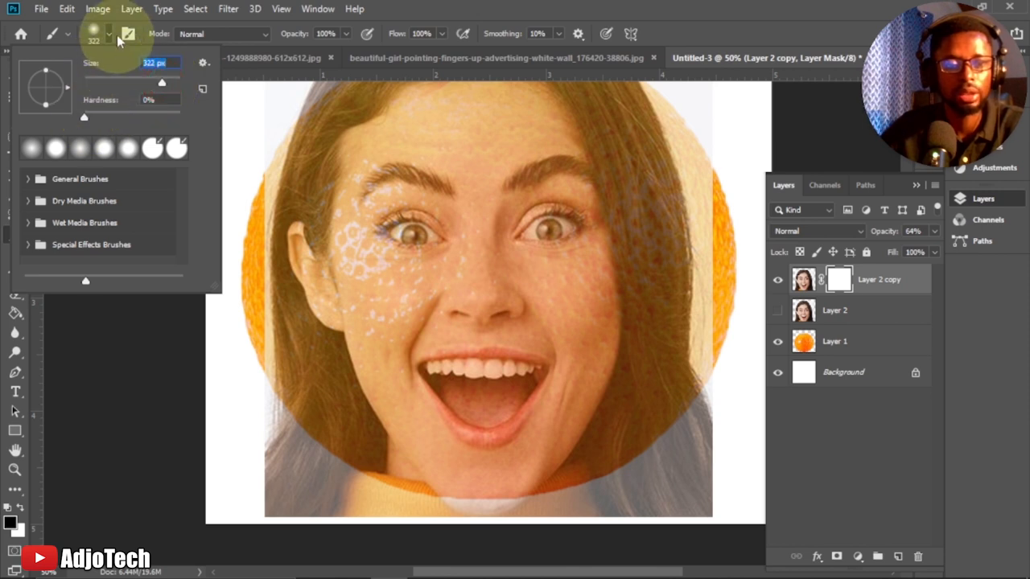
pyautogui.click(304, 226)
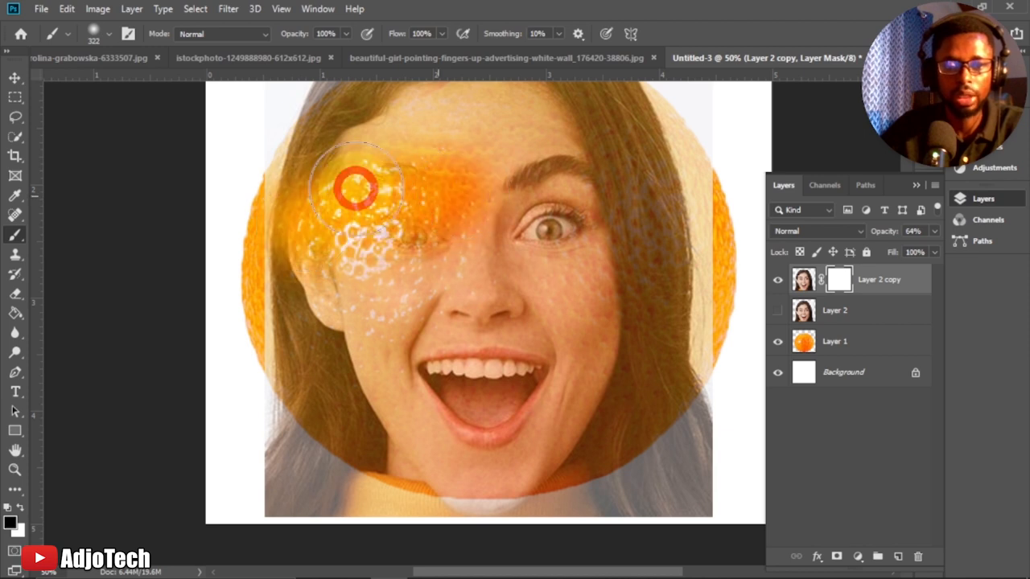
pyautogui.moveTo(357, 190); pyautogui.dragTo(708, 438)
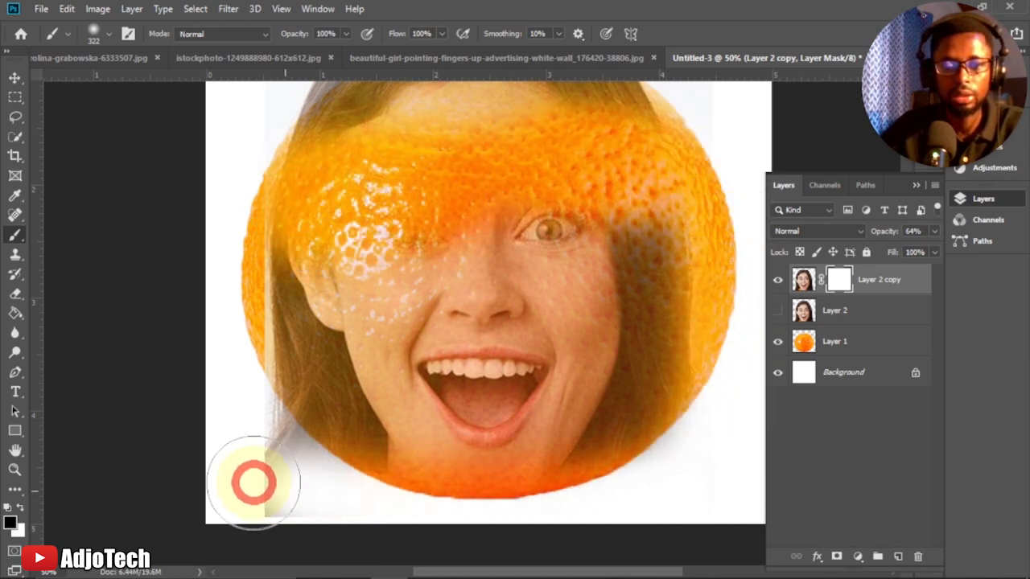
pyautogui.moveTo(254, 481); pyautogui.dragTo(351, 196)
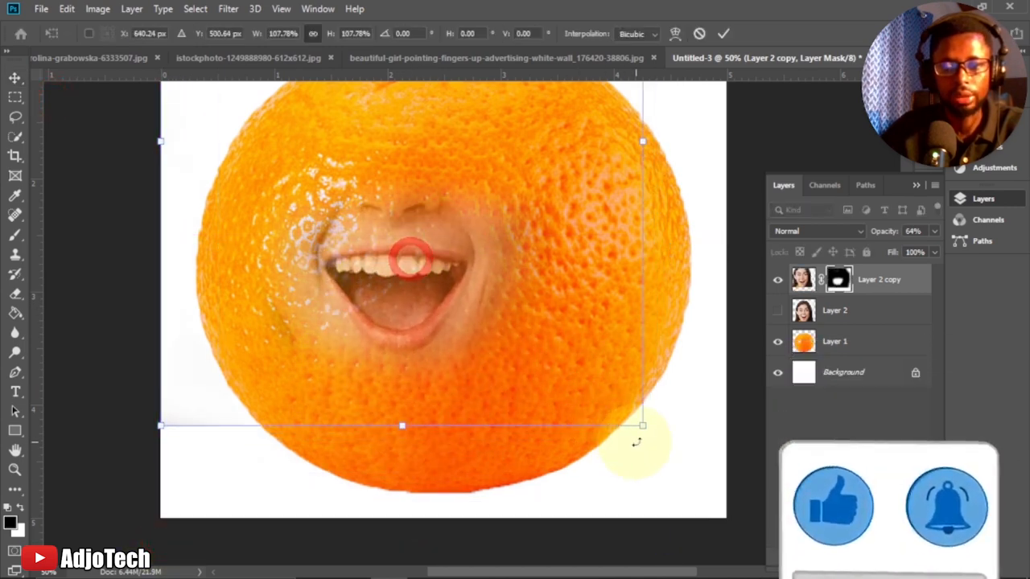
# - Resize the masked mouth to fit the orange and restore the layer to 100% opacity
pyautogui.moveTo(642, 425); pyautogui.dragTo(734, 515)
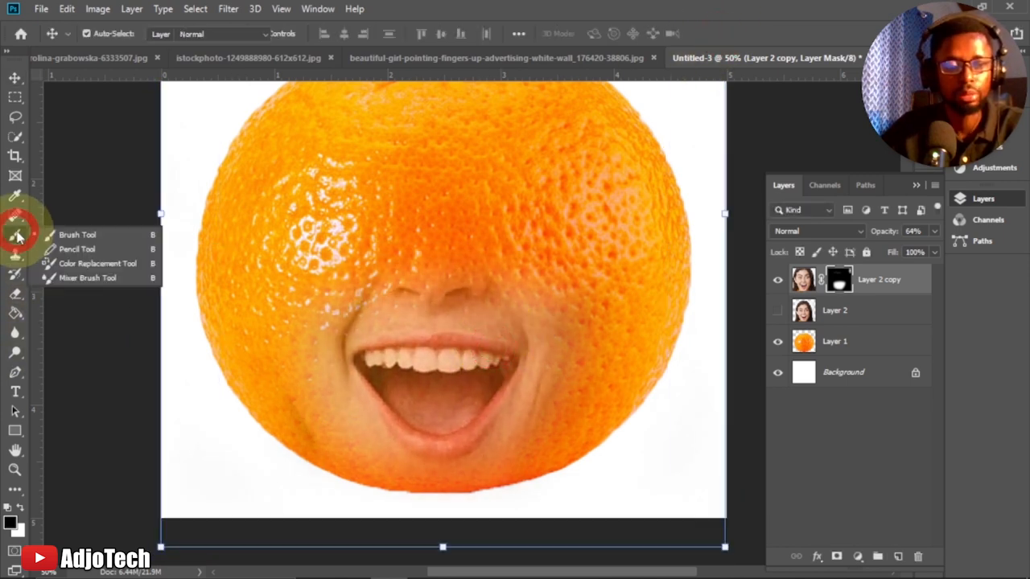
pyautogui.click(78, 235)
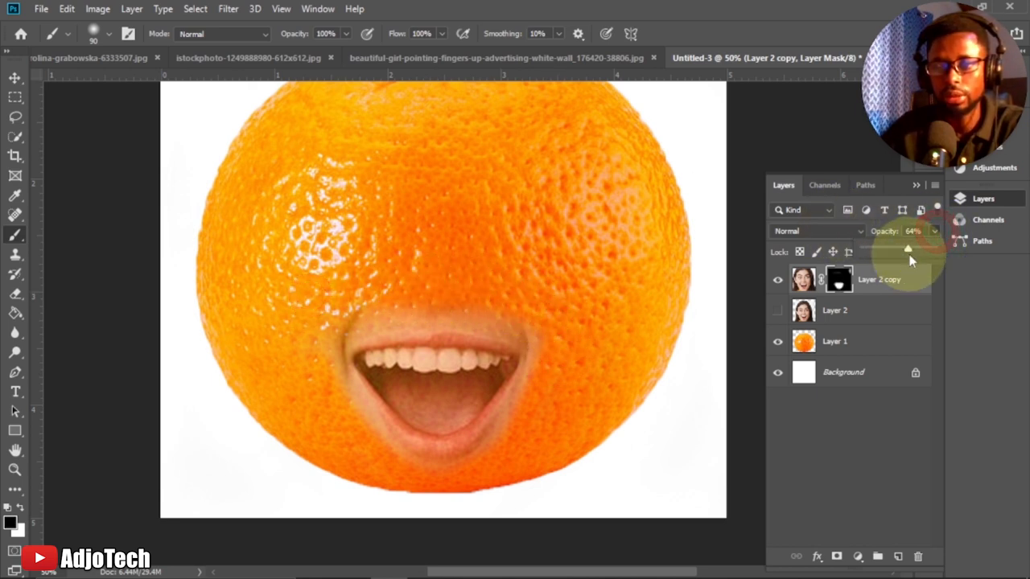
pyautogui.moveTo(908, 248); pyautogui.dragTo(933, 247)
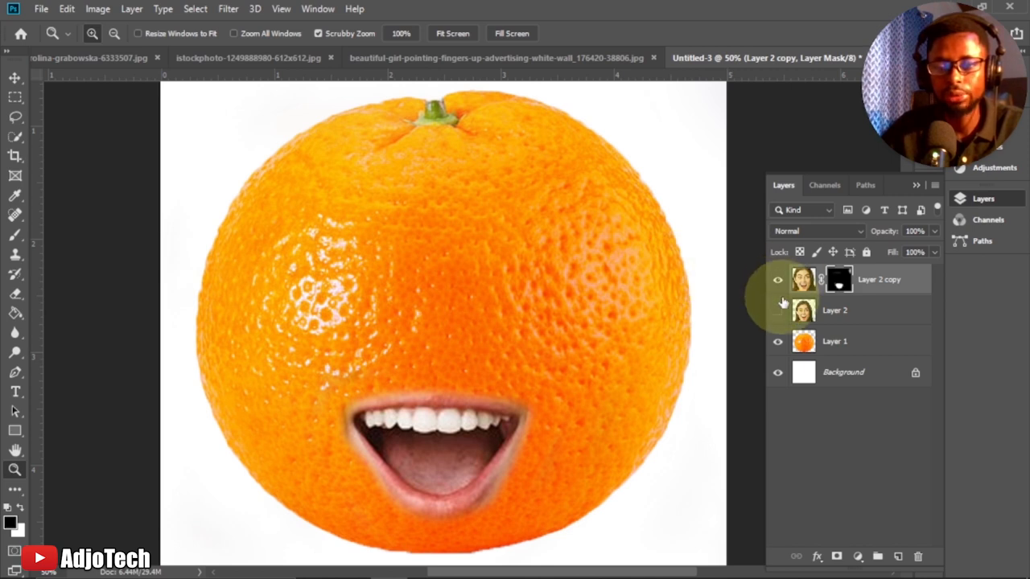
pyautogui.moveTo(782, 317)
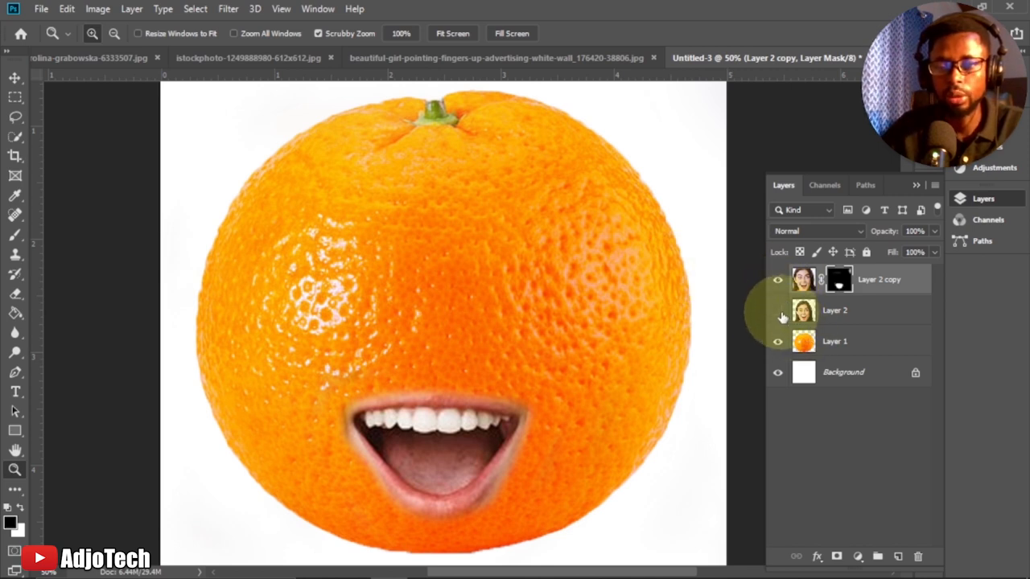
# - Show the second face layer and mask away the face around the eyes
pyautogui.click(778, 311)
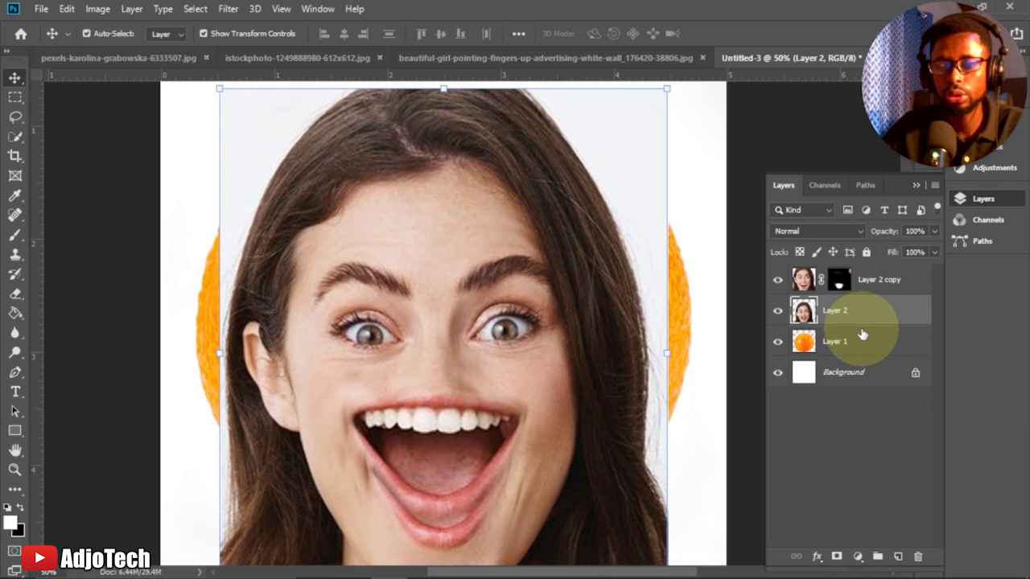
pyautogui.moveTo(829, 550)
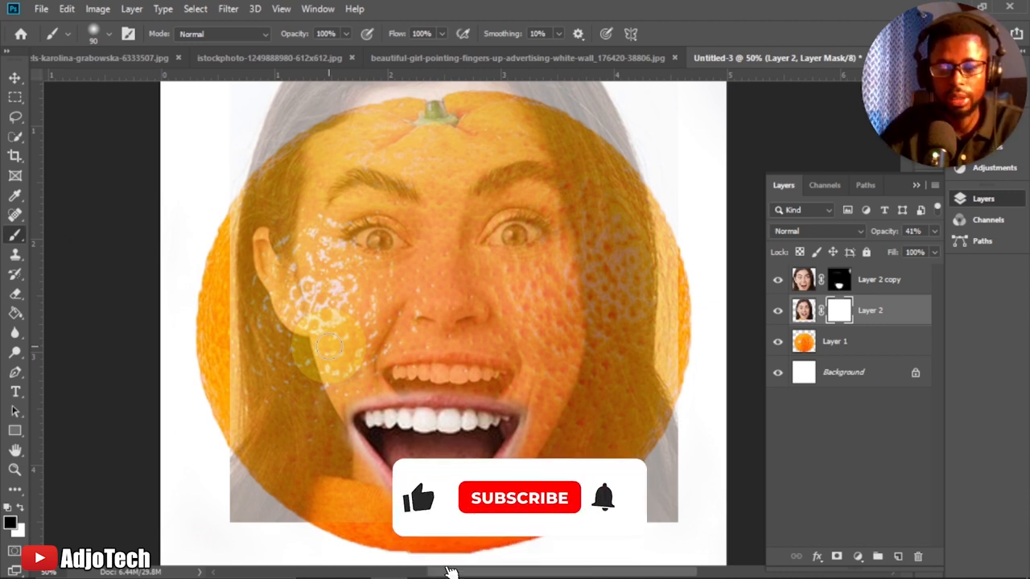
pyautogui.moveTo(520, 499)
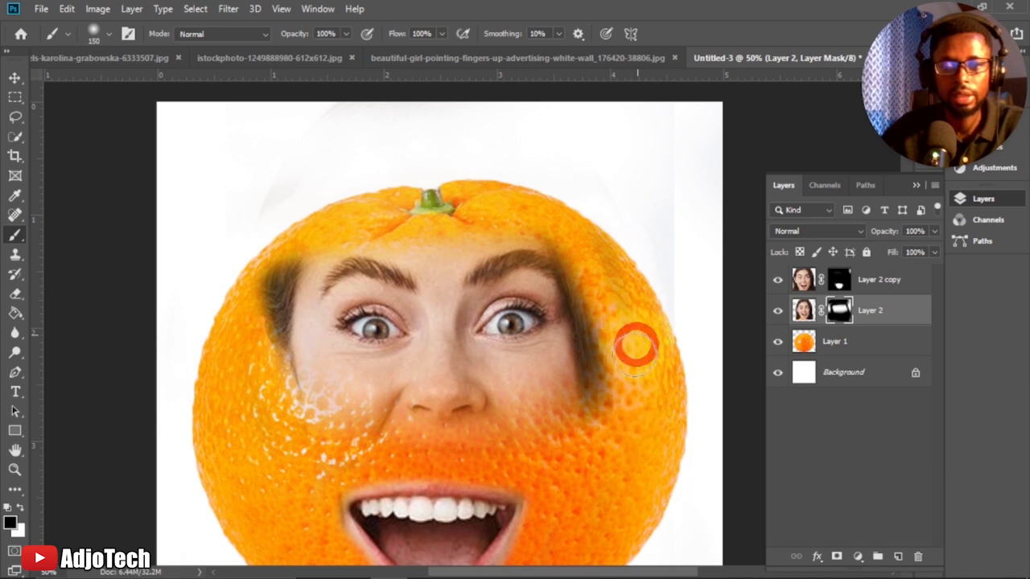
pyautogui.moveTo(635, 351); pyautogui.dragTo(293, 406)
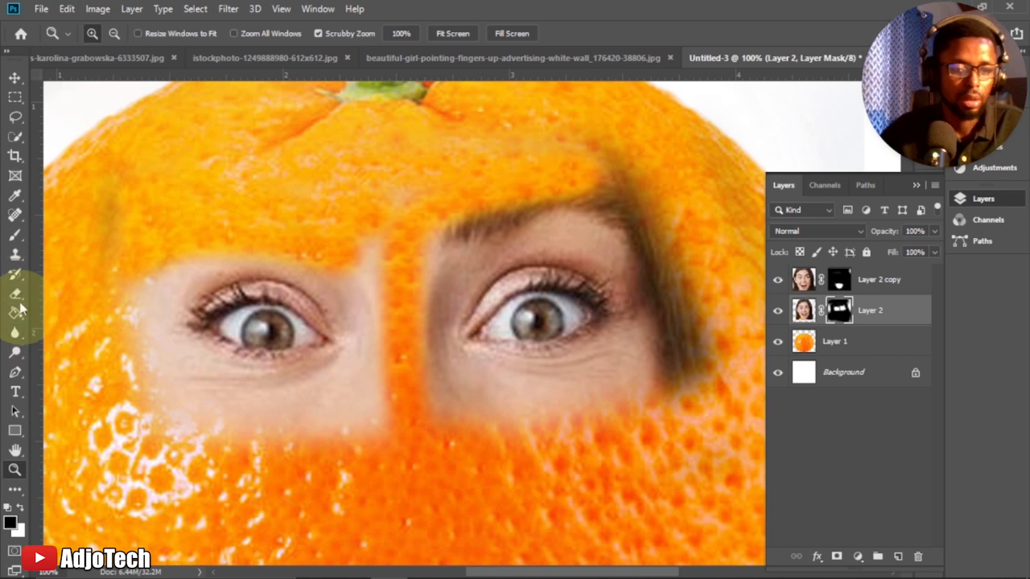
# - Paint away the leftover skin strips and patches around both eyes
pyautogui.click(14, 235)
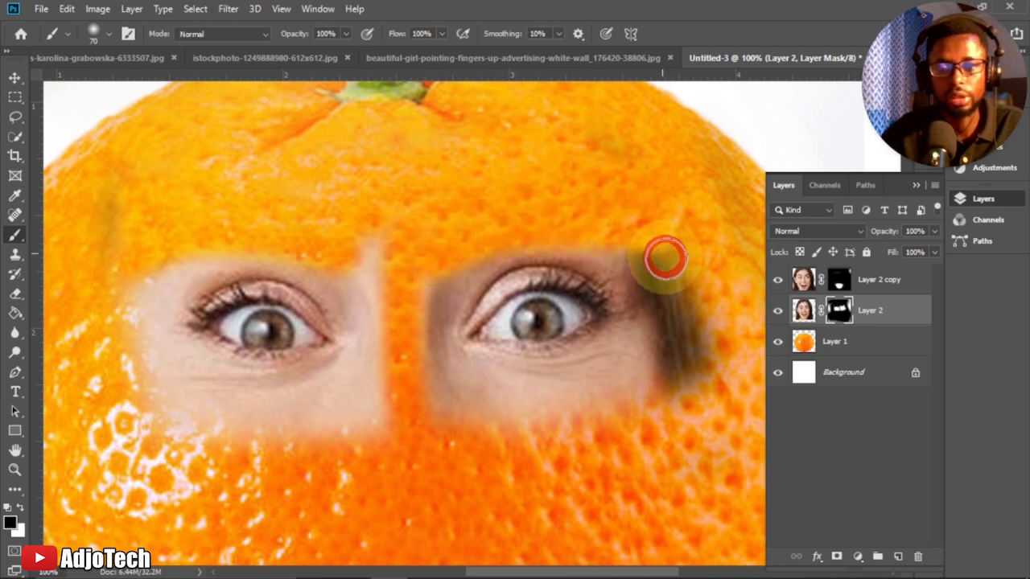
pyautogui.moveTo(663, 258); pyautogui.dragTo(688, 374)
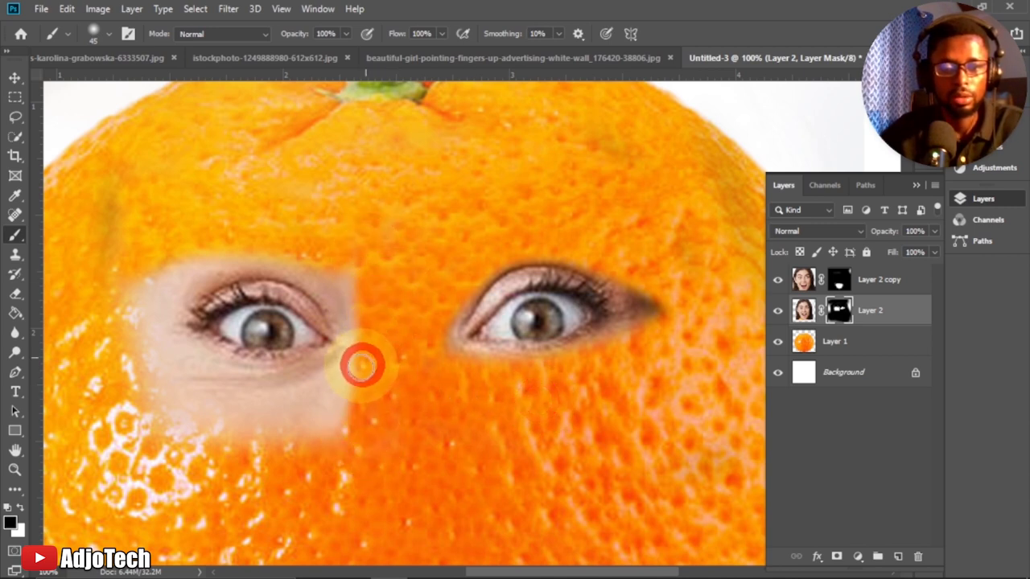
pyautogui.moveTo(362, 366); pyautogui.dragTo(368, 412)
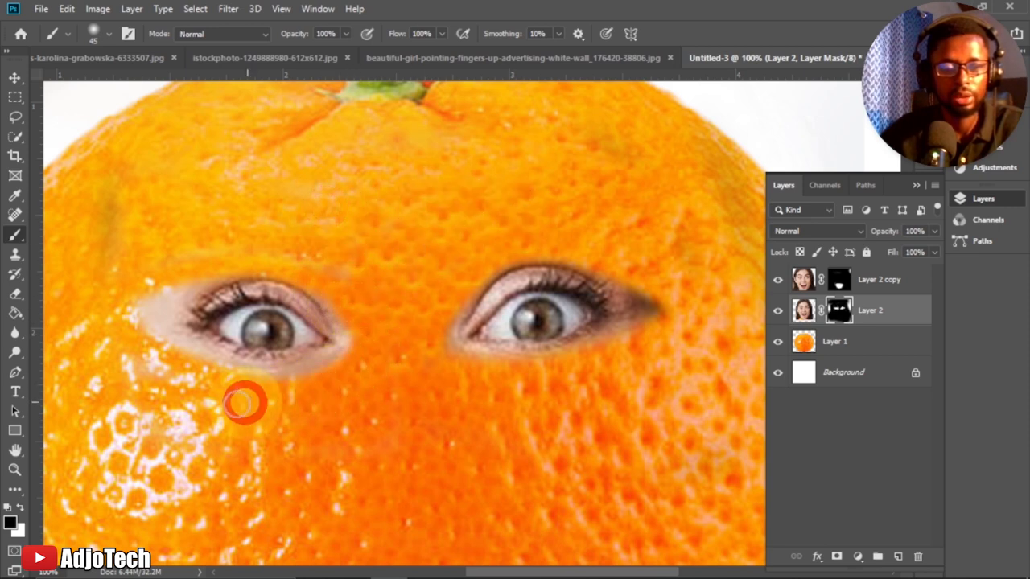
pyautogui.moveTo(245, 402); pyautogui.dragTo(178, 283)
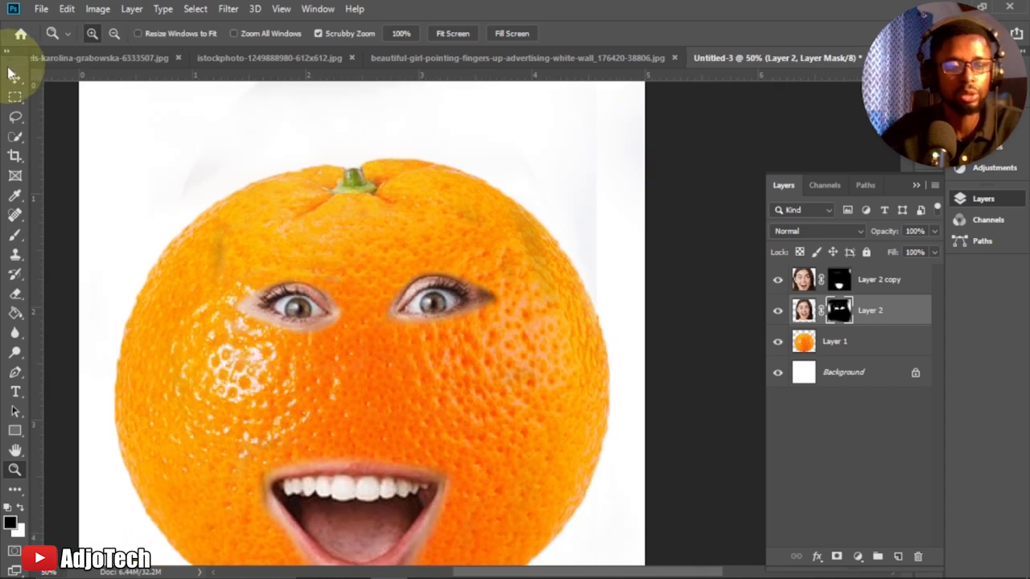
# - Reposition the eyes on the orange and blend their mask edges into the peel
pyautogui.moveTo(322, 322); pyautogui.dragTo(303, 206)
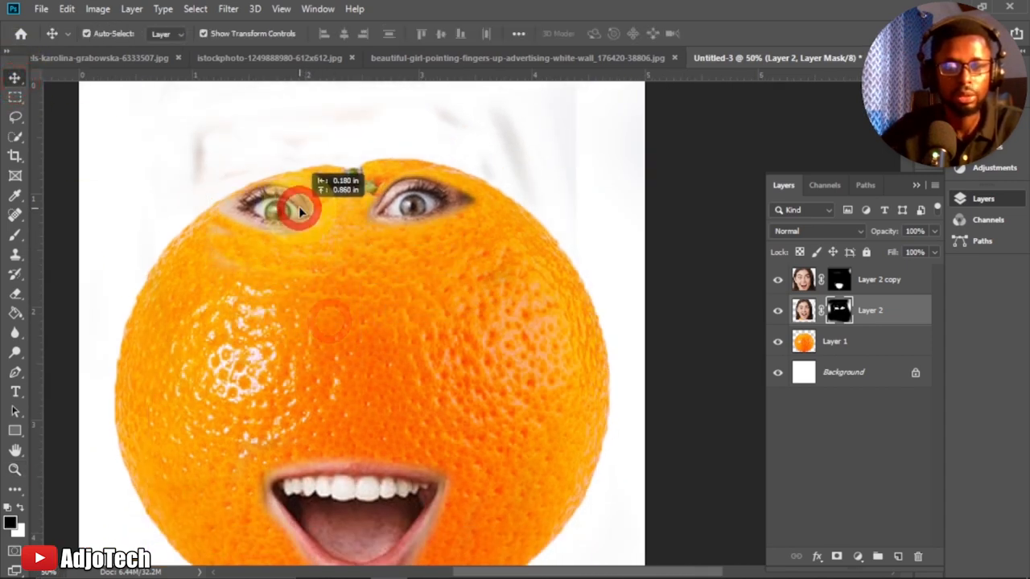
pyautogui.moveTo(302, 210); pyautogui.dragTo(303, 370)
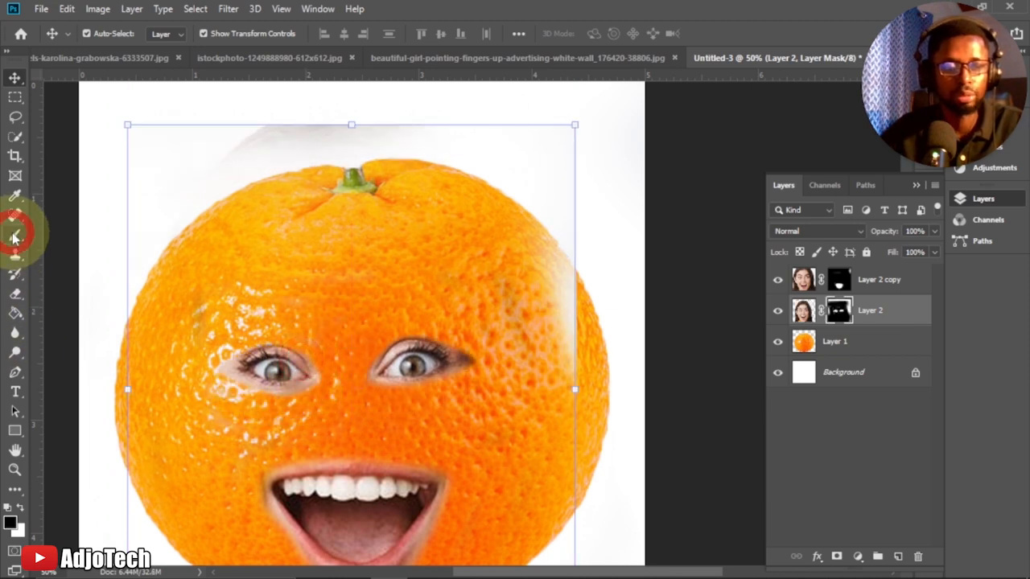
pyautogui.click(14, 235)
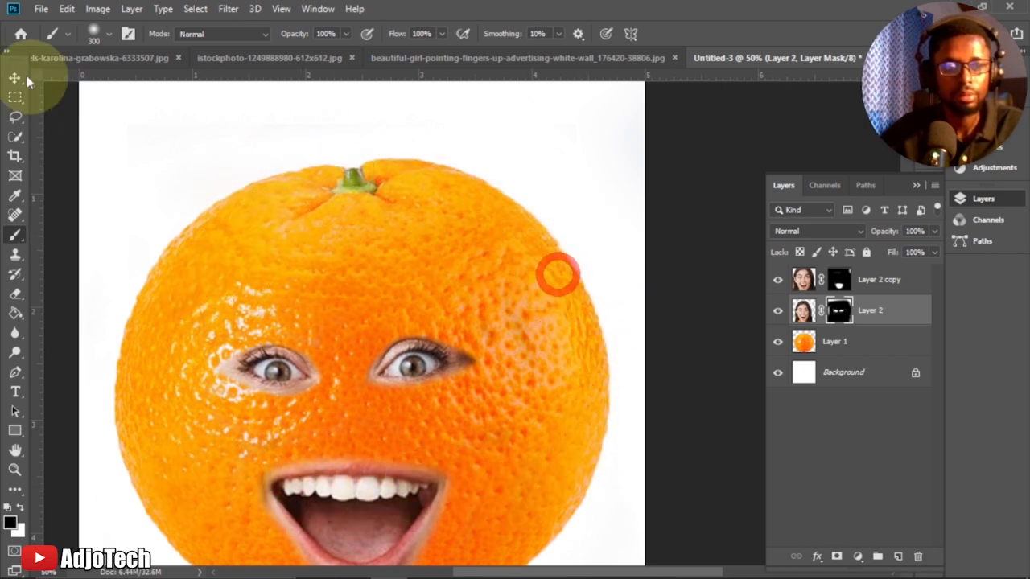
pyautogui.click(15, 77)
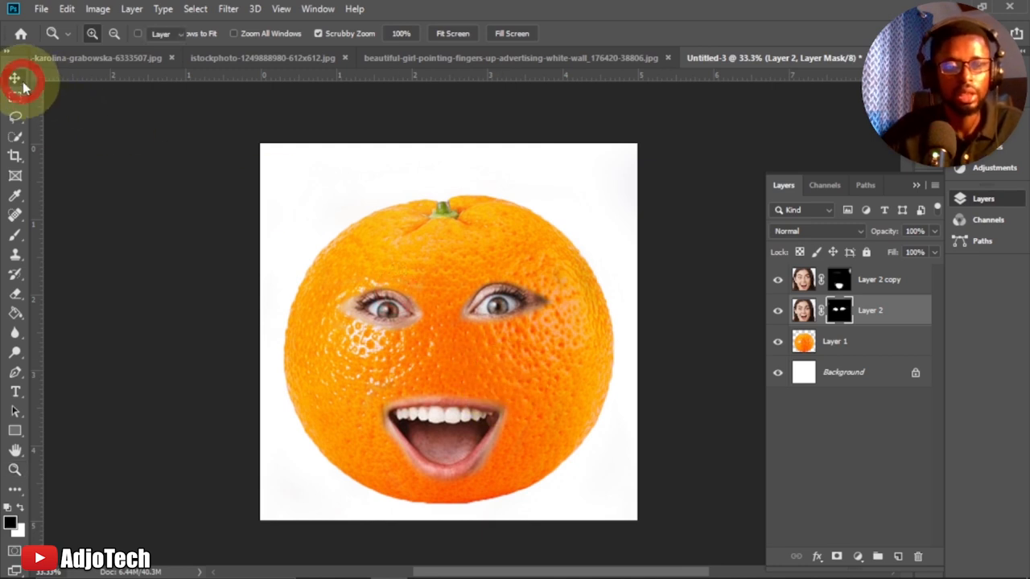
# - Convert the orange, eyes and mouth layers into one smart object and nudge it into place
pyautogui.click(14, 77)
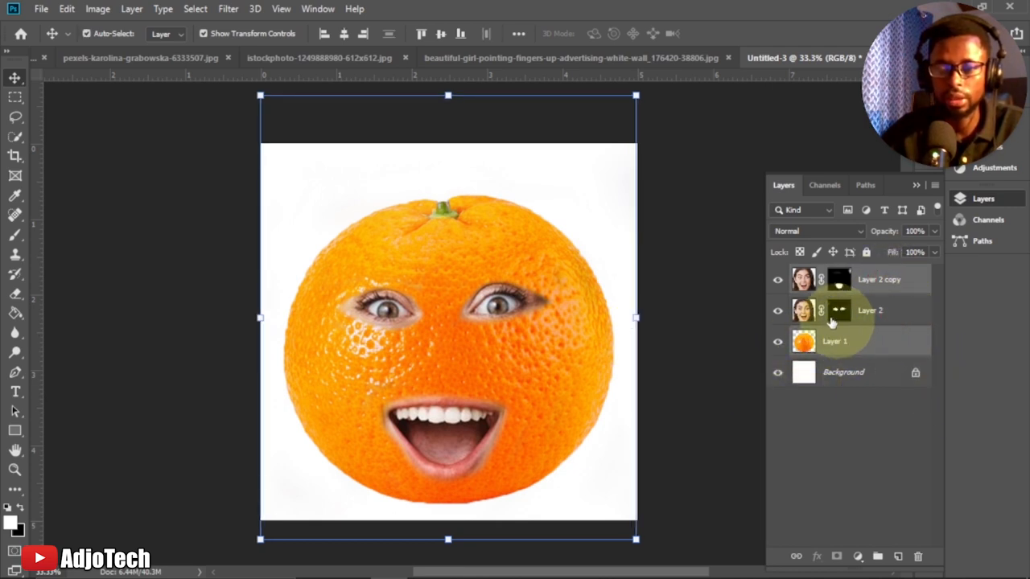
pyautogui.click(853, 341)
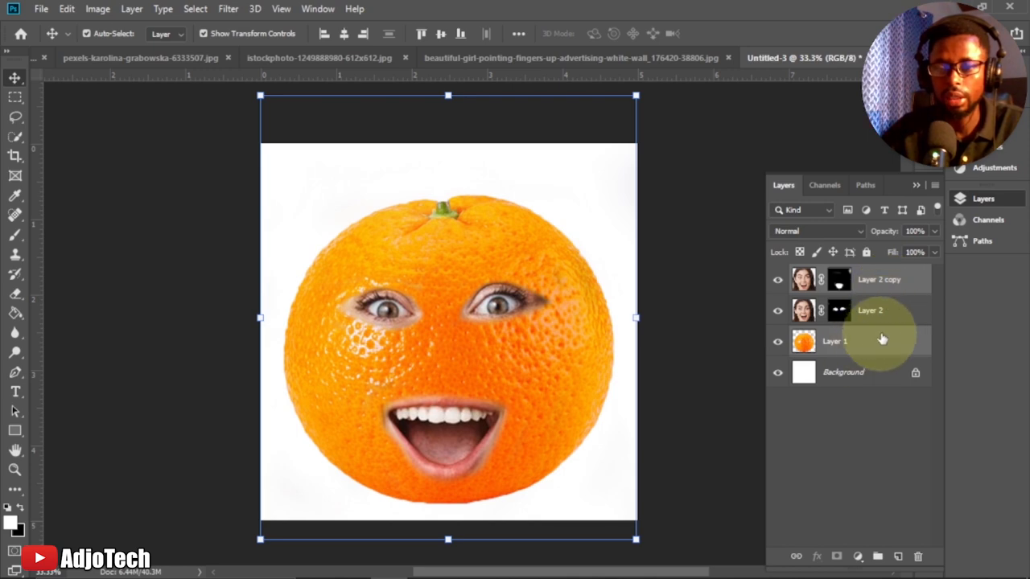
pyautogui.click(877, 280)
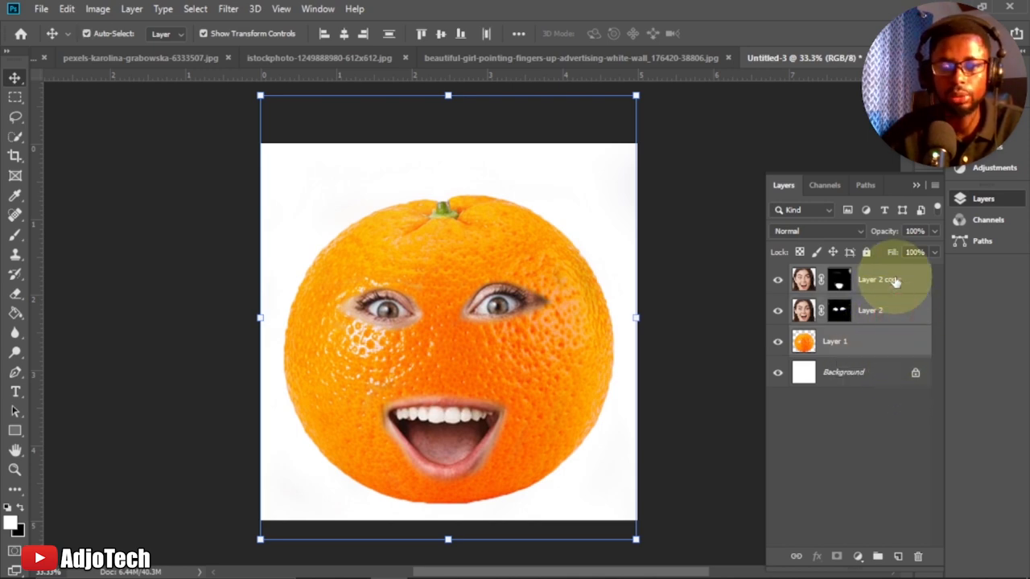
pyautogui.rightClick(872, 280)
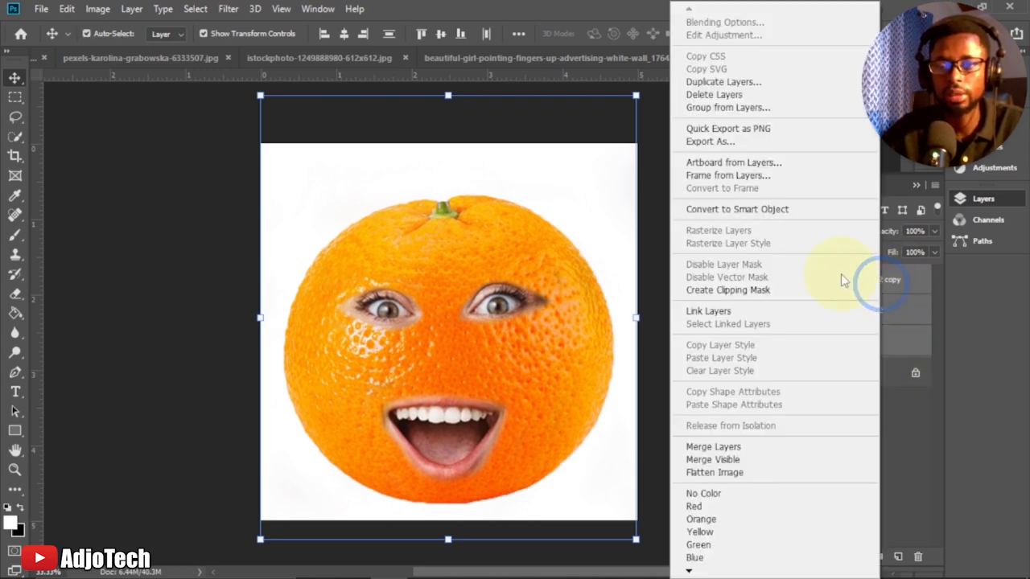
pyautogui.moveTo(711, 222)
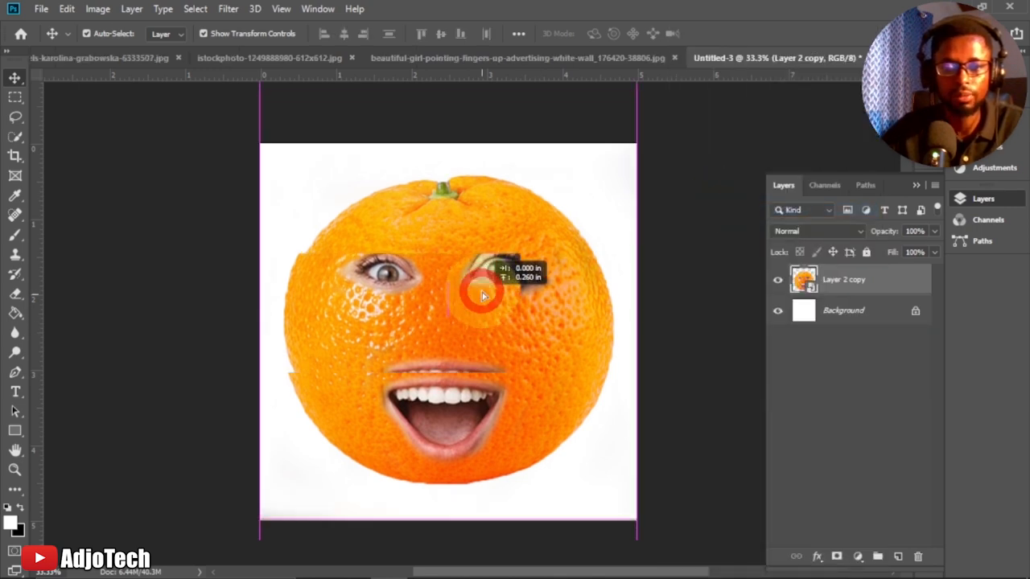
pyautogui.moveTo(483, 293); pyautogui.dragTo(475, 322)
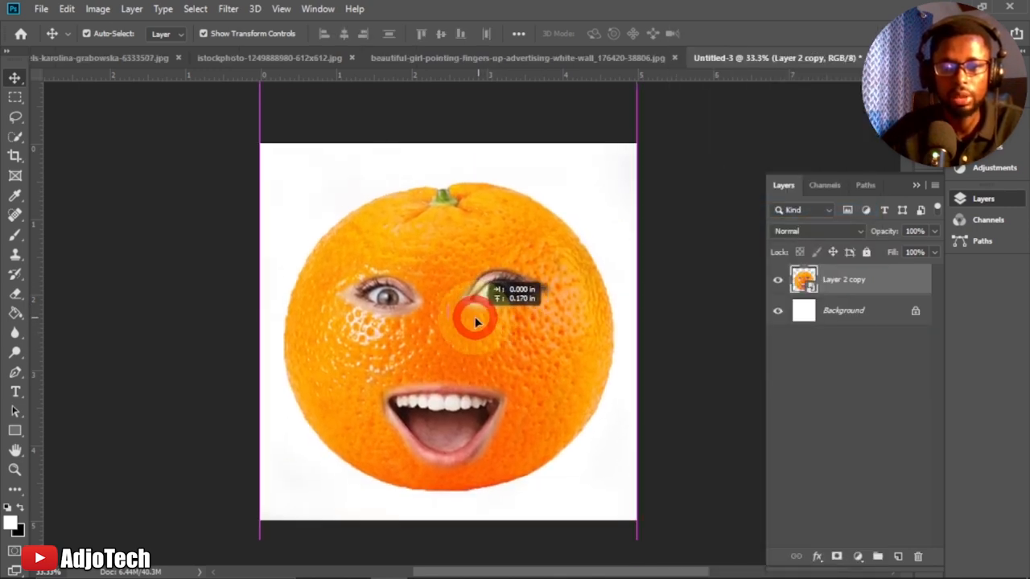
pyautogui.moveTo(475, 319); pyautogui.dragTo(470, 322)
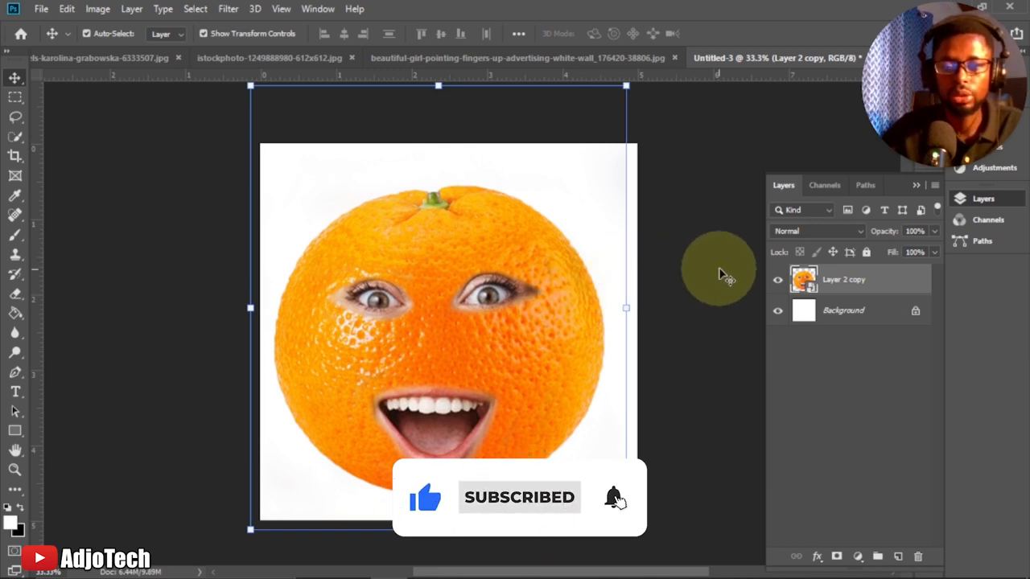
# - In Camera Raw Filter, warm Temperature to +10 and lower Exposure to −0.35
pyautogui.click(229, 10)
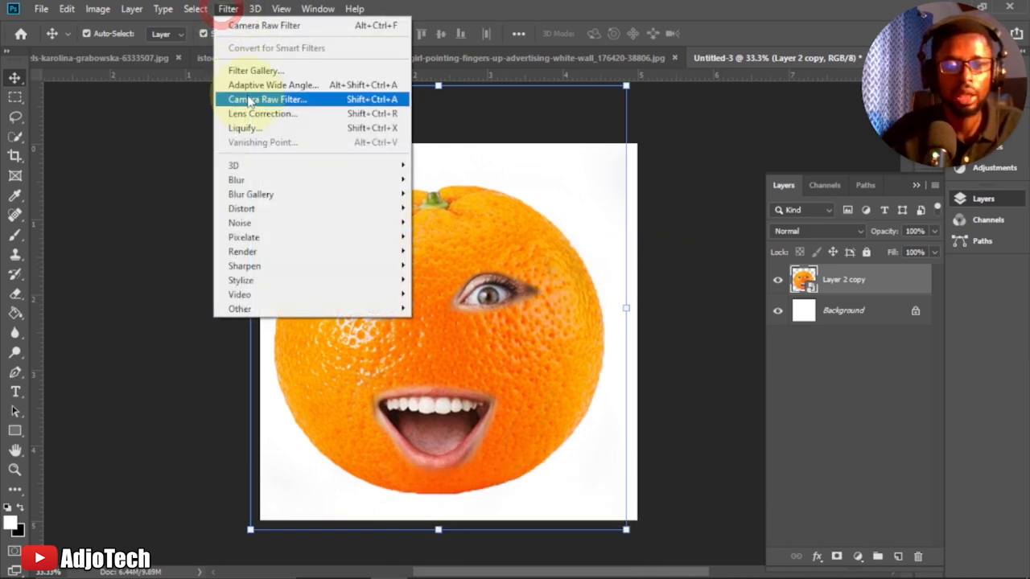
pyautogui.click(251, 98)
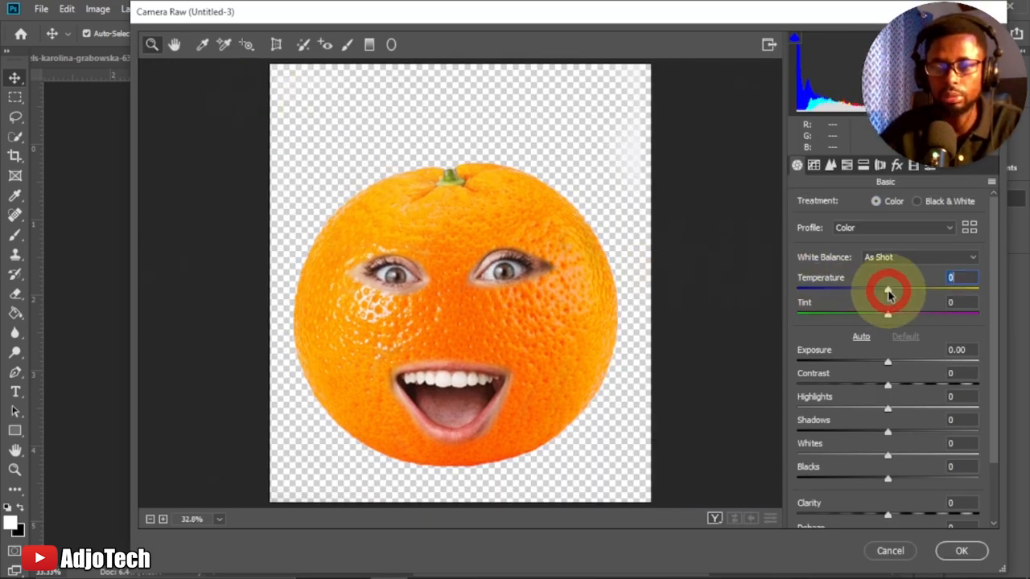
pyautogui.moveTo(888, 291); pyautogui.dragTo(900, 290)
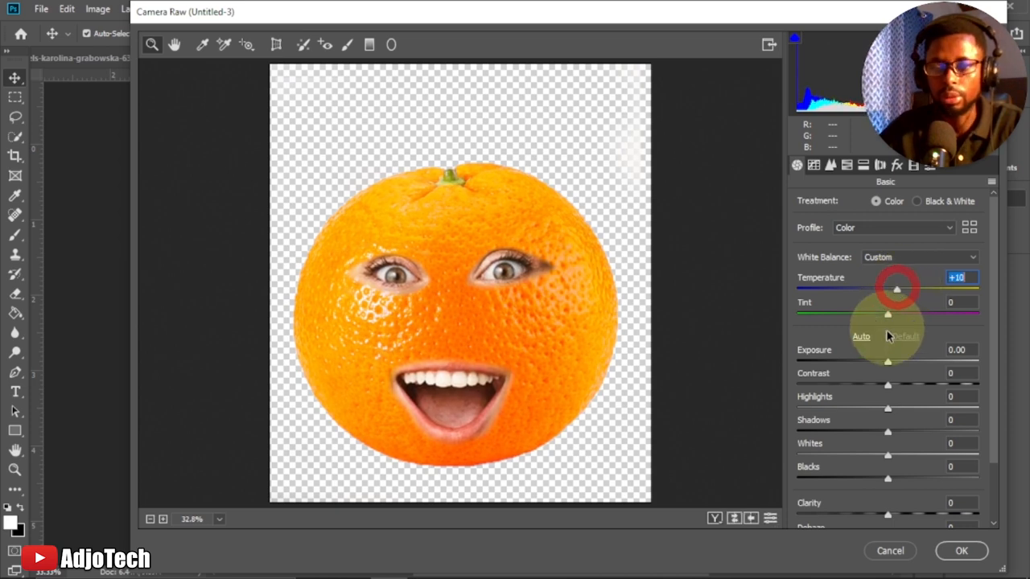
pyautogui.moveTo(888, 362); pyautogui.dragTo(893, 362)
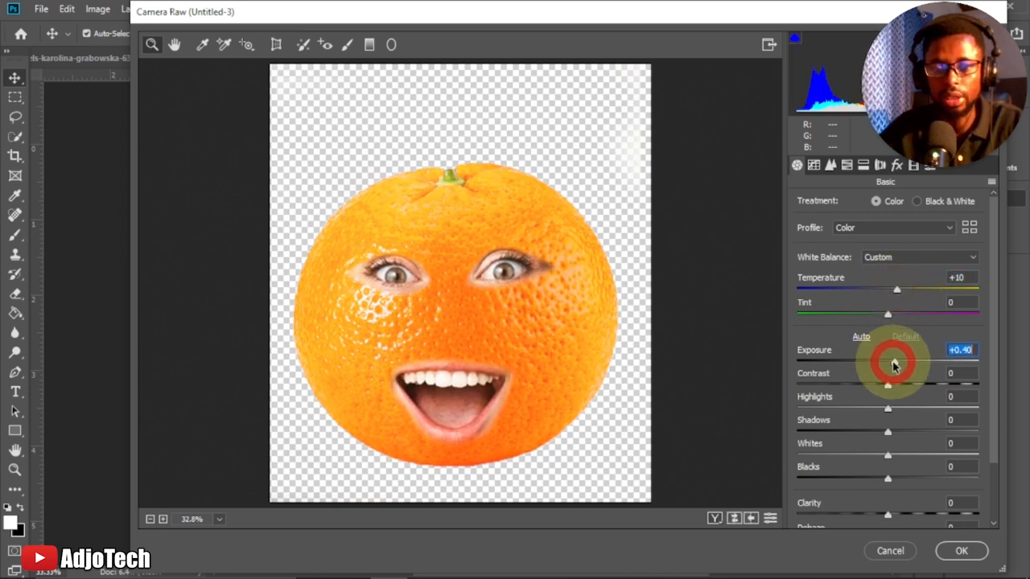
pyautogui.moveTo(892, 364); pyautogui.dragTo(875, 363)
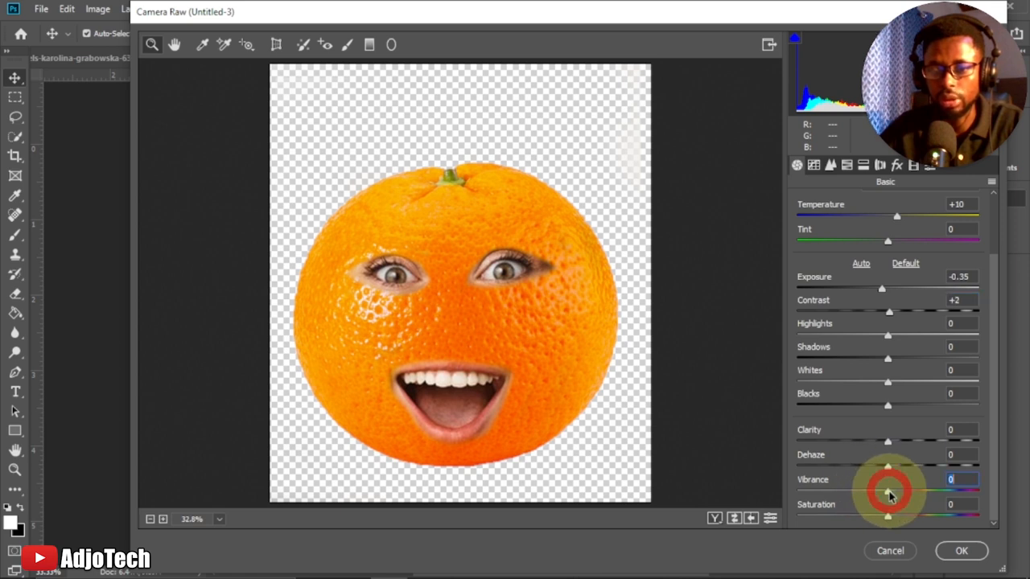
# - Raise Vibrance to +8 with slight contrast, then commit the Camera Raw adjustments
pyautogui.moveTo(888, 489); pyautogui.dragTo(895, 489)
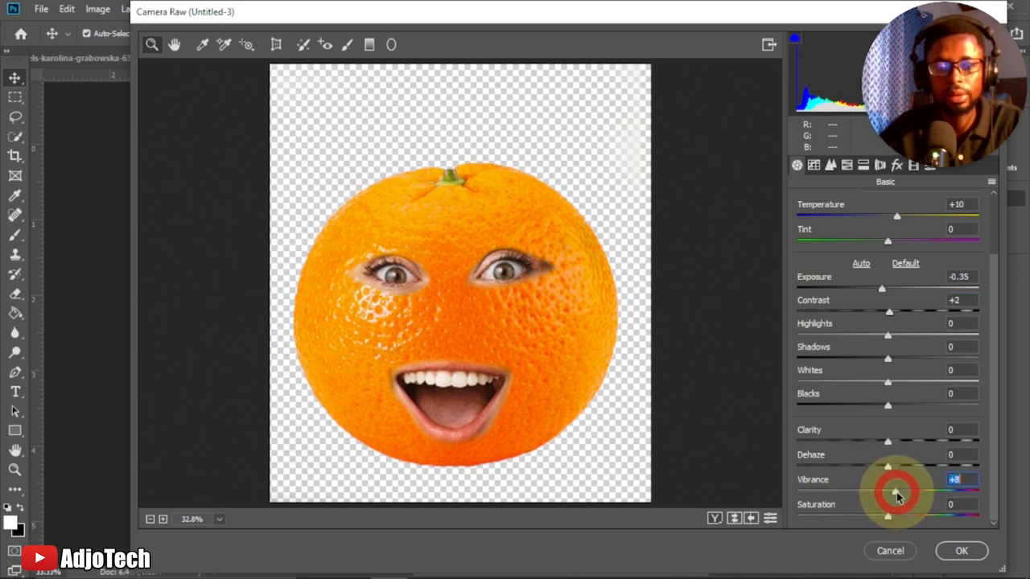
pyautogui.moveTo(937, 528)
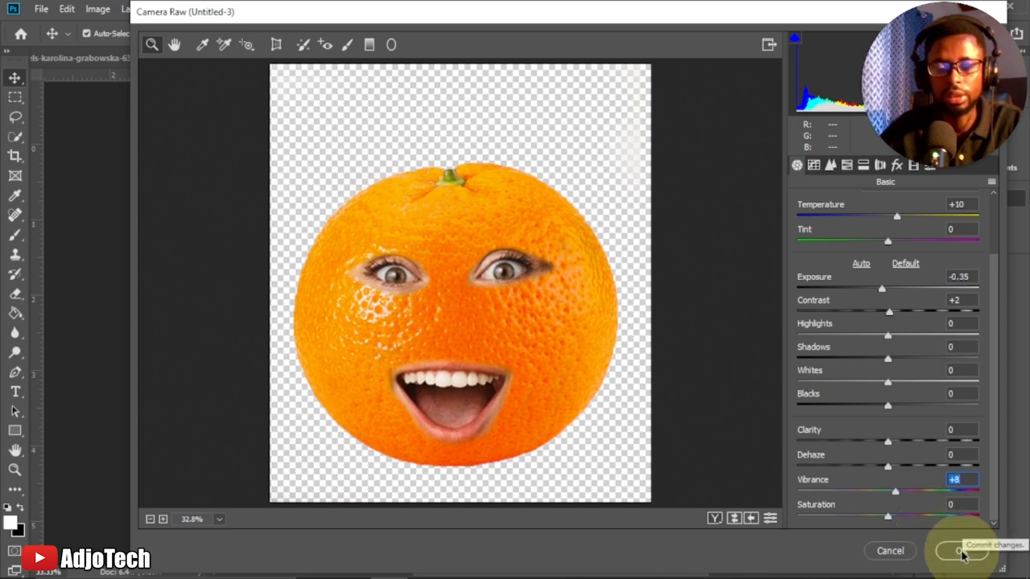
pyautogui.click(960, 551)
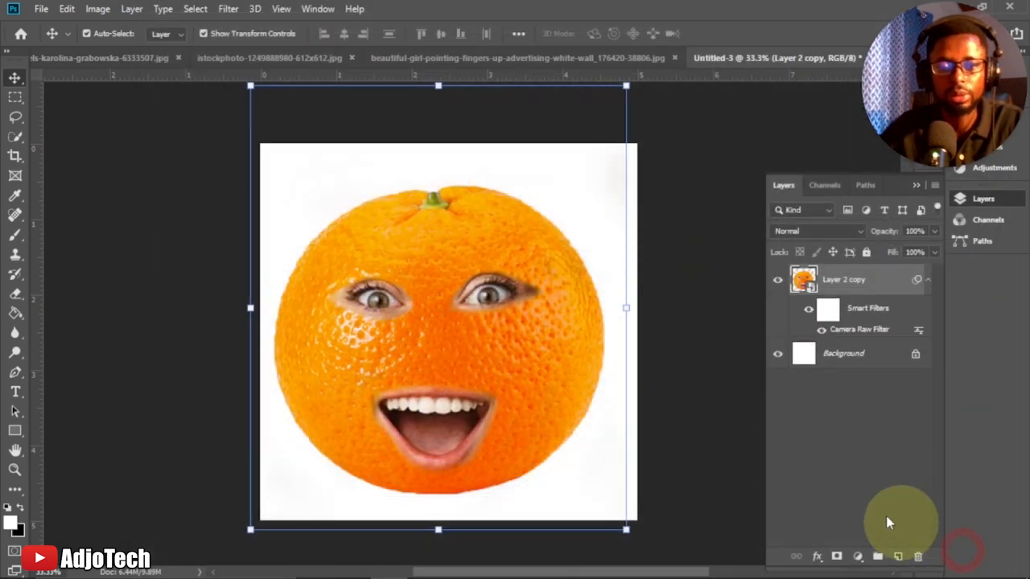
pyautogui.click(695, 357)
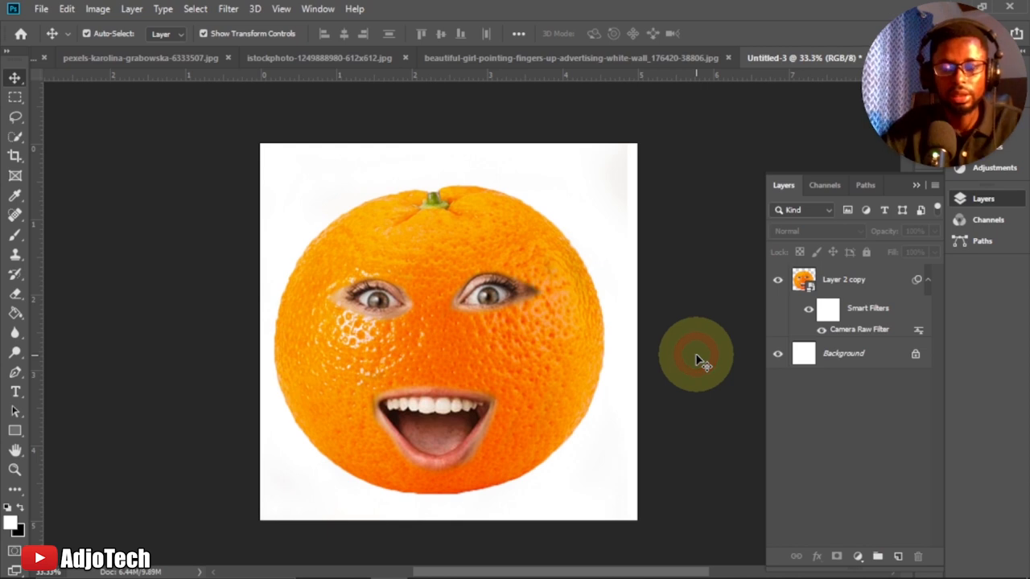